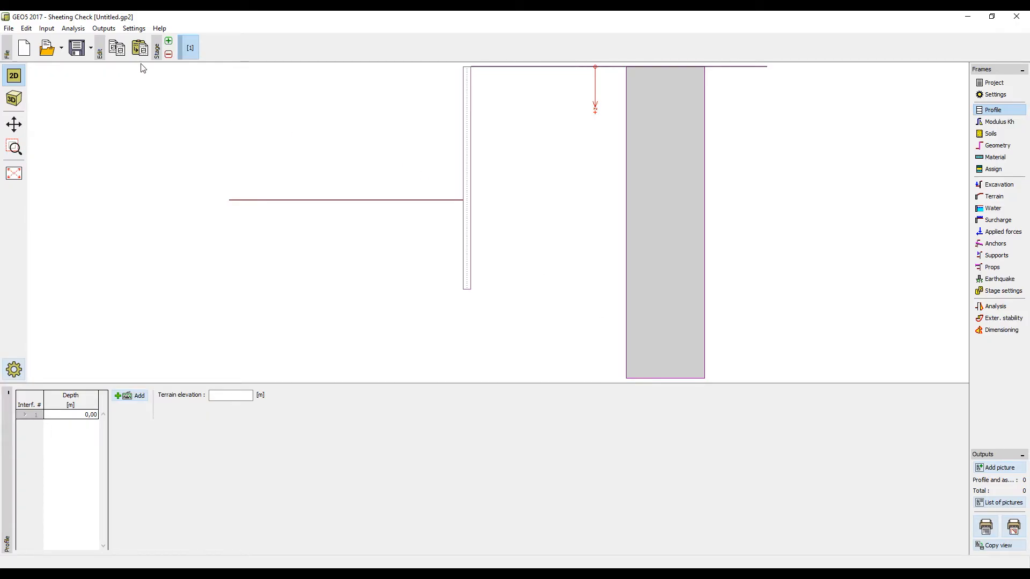
Paste the copied project data with all items kept, giving the two-layer soil profile
left_click(139, 47)
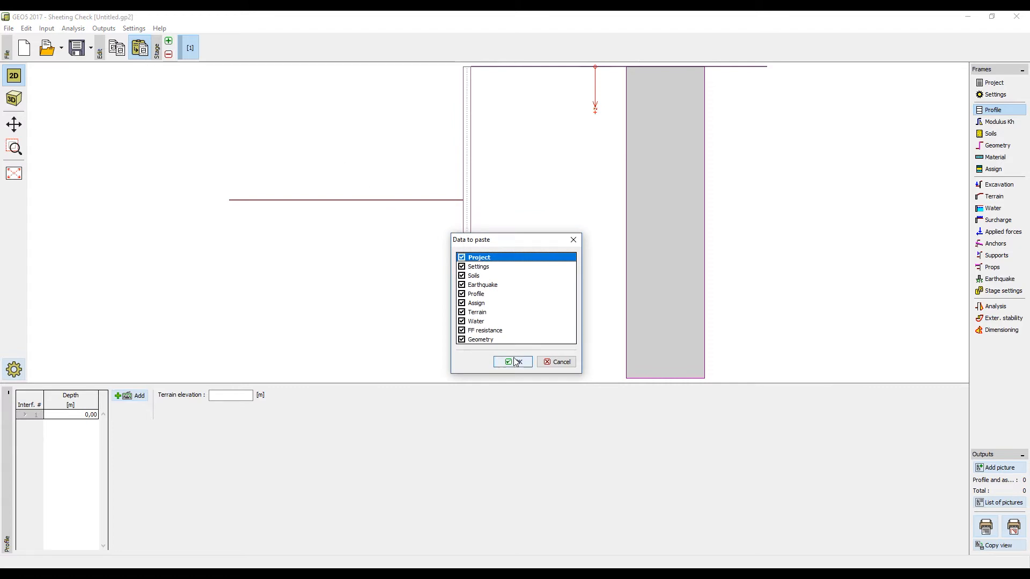
left_click(508, 361)
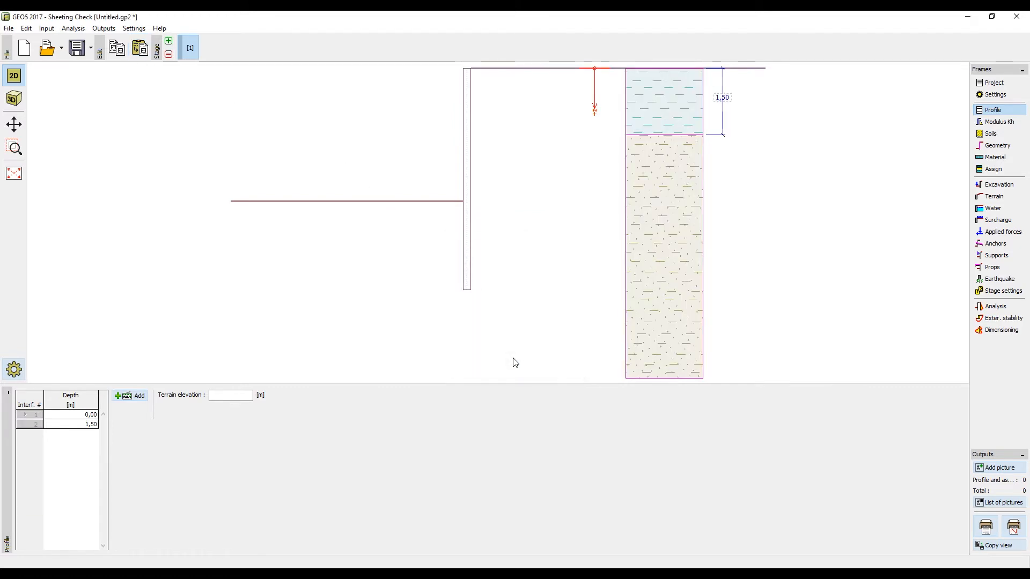
mouse_move(998, 122)
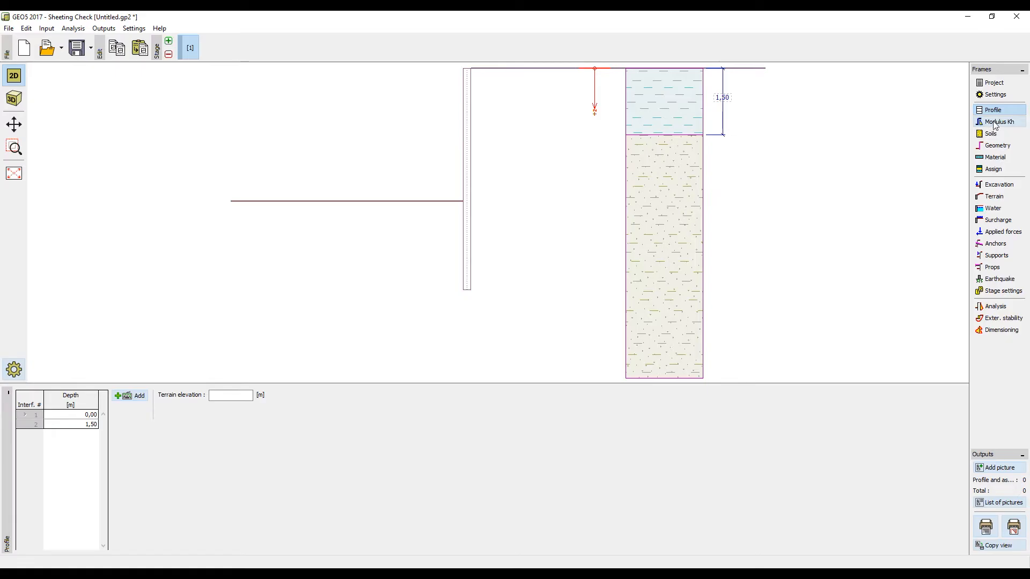
Show the Modulus Kh settings, confirming the analyze - Schmitt method is selected
left_click(998, 121)
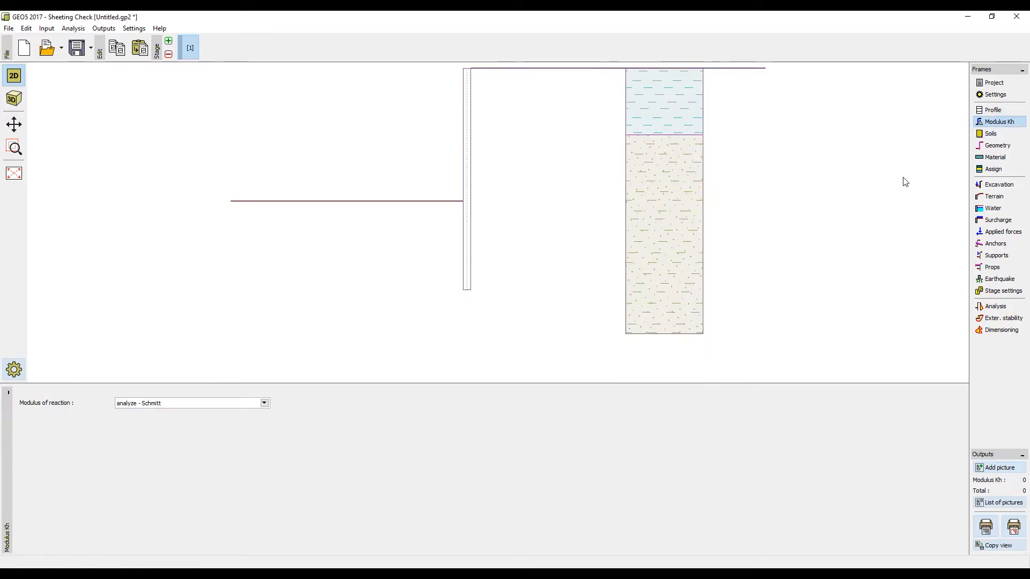
mouse_move(568, 476)
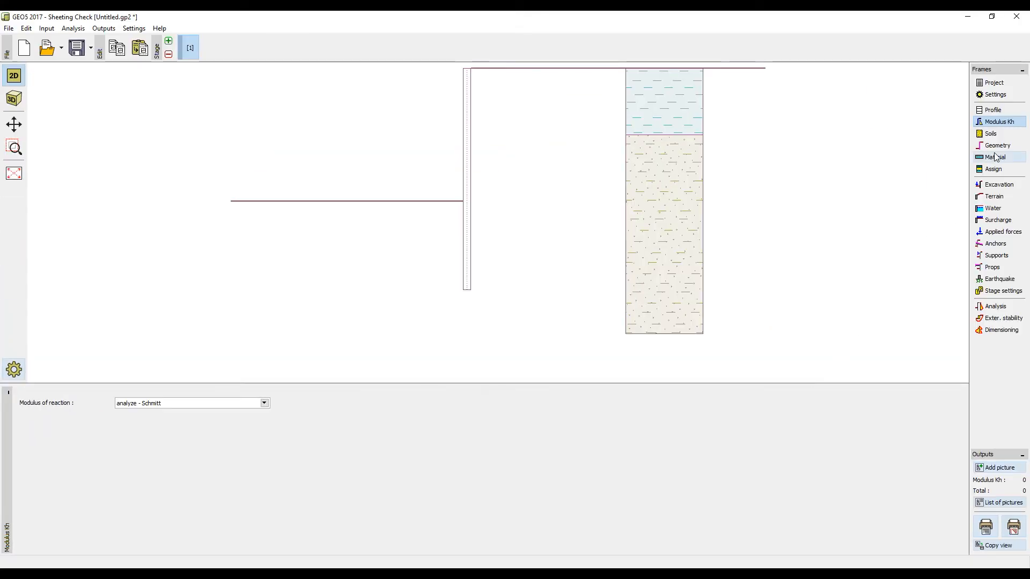
Edit wall No. 1 to a 0.30 m thick RC rectangular section 8 m long
left_click(996, 145)
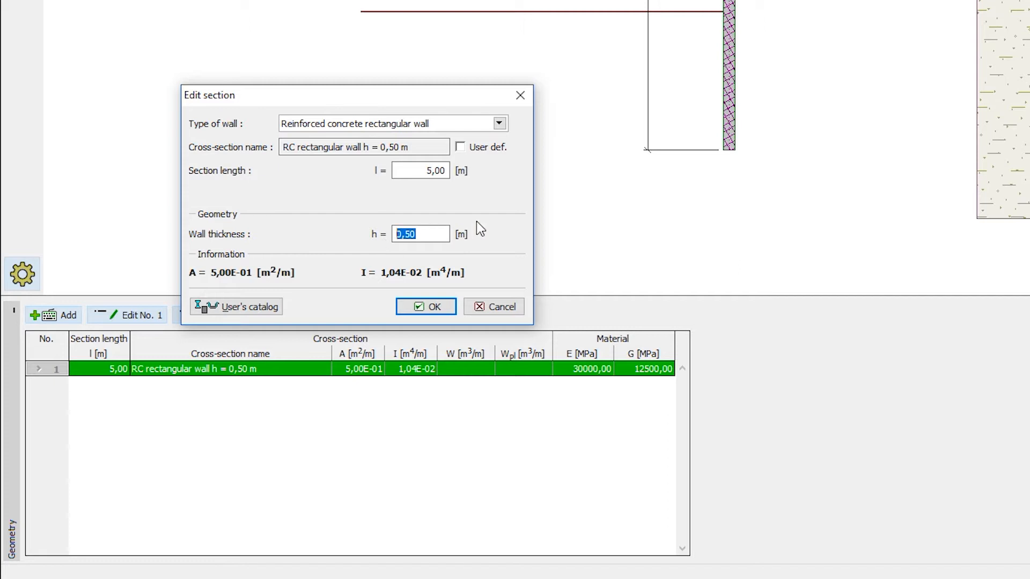
type("0,3")
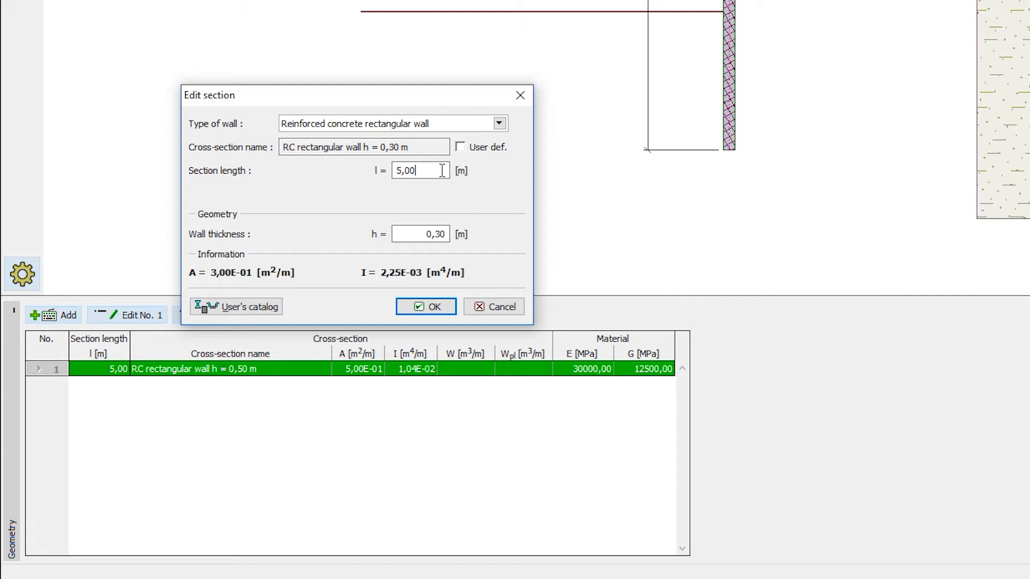
type("8")
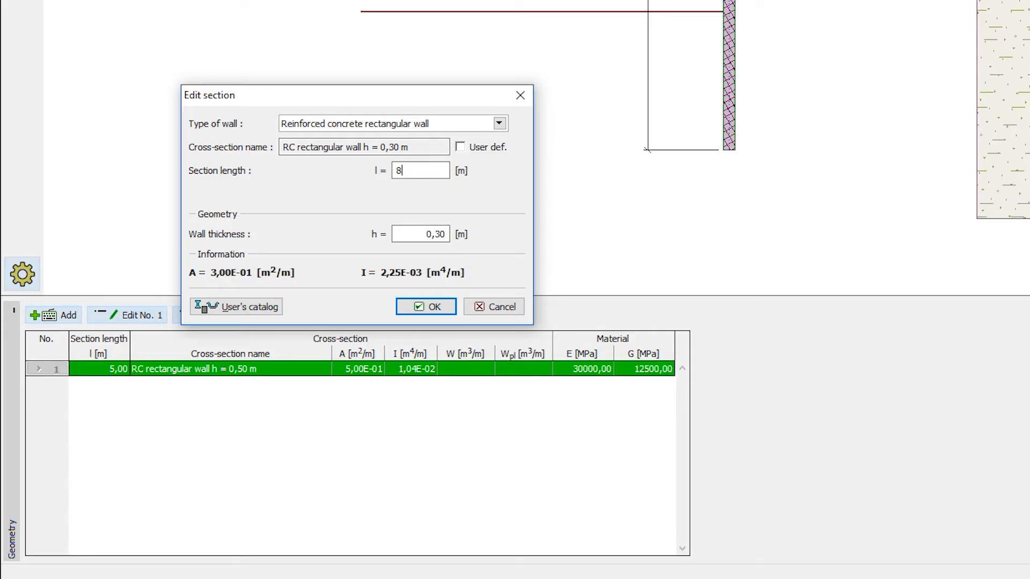
left_click(426, 306)
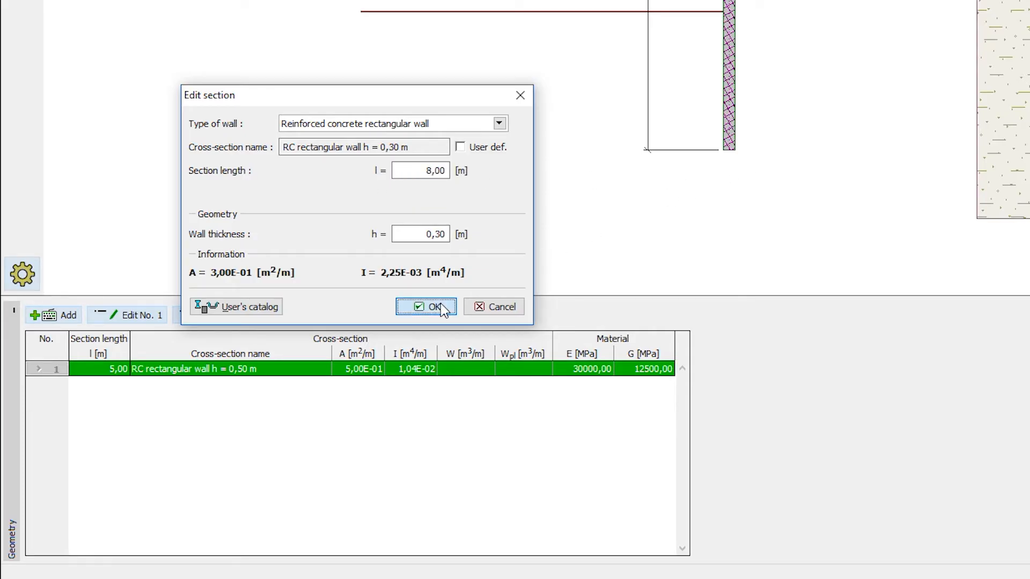
left_click(426, 307)
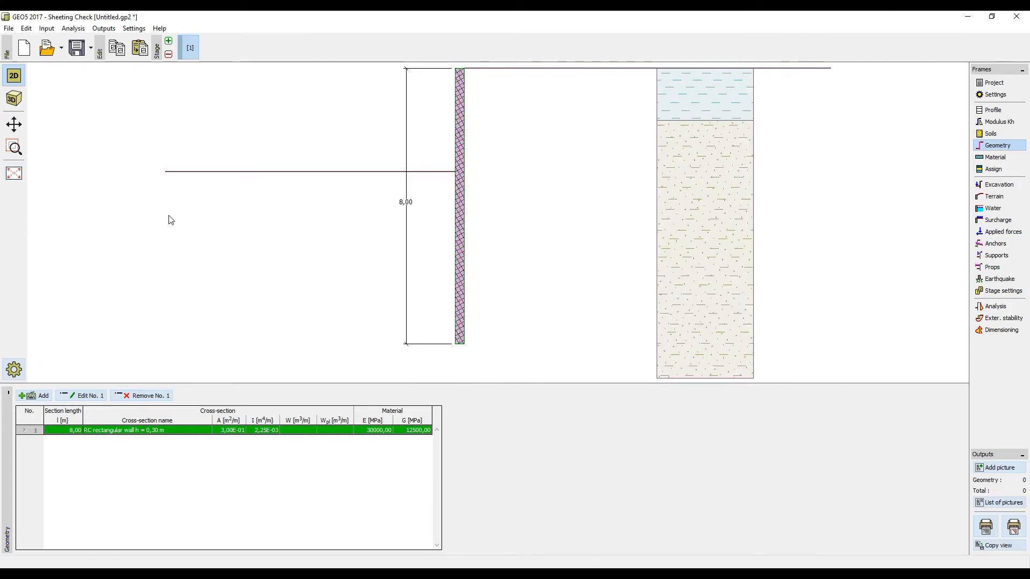
mouse_move(833, 327)
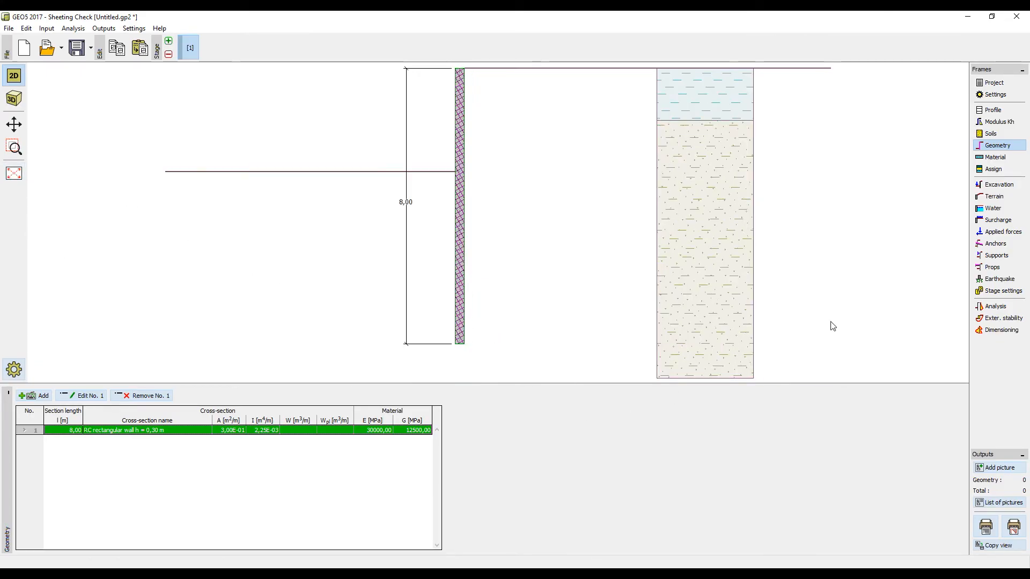
Set the excavation depth on the drawing to 2.00 m and move to the terrain input
left_click(998, 185)
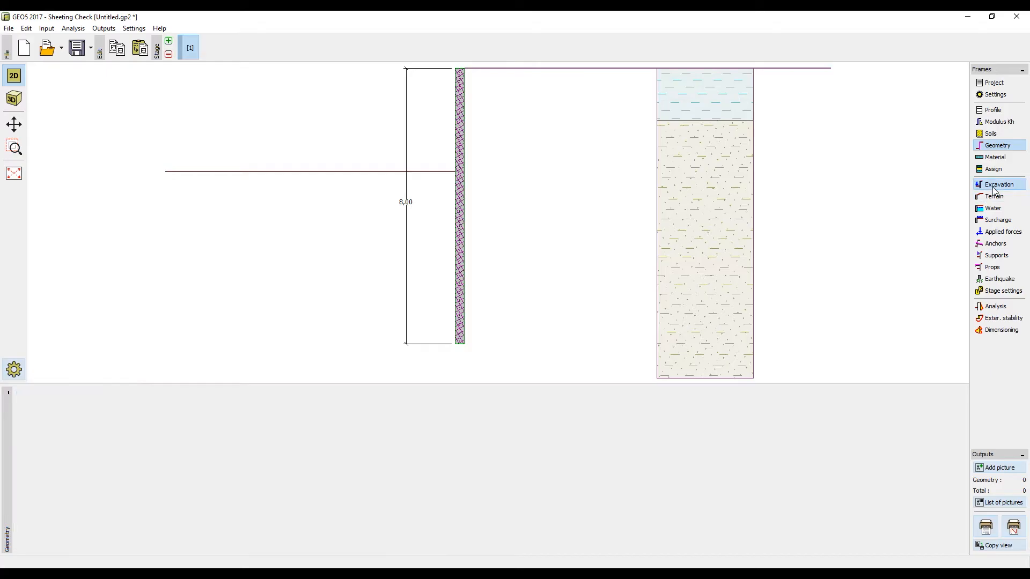
left_click(999, 184)
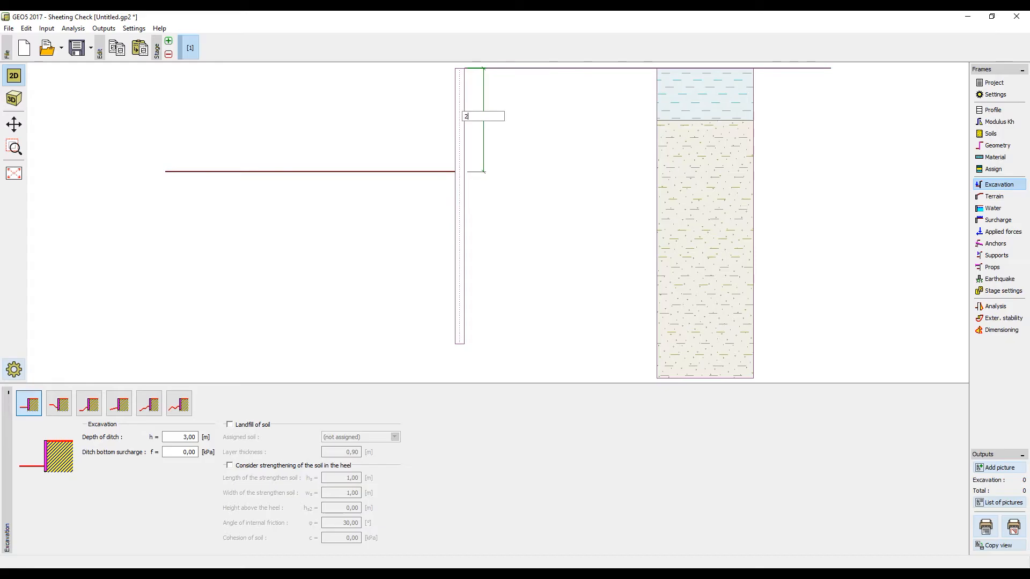
type("2.00")
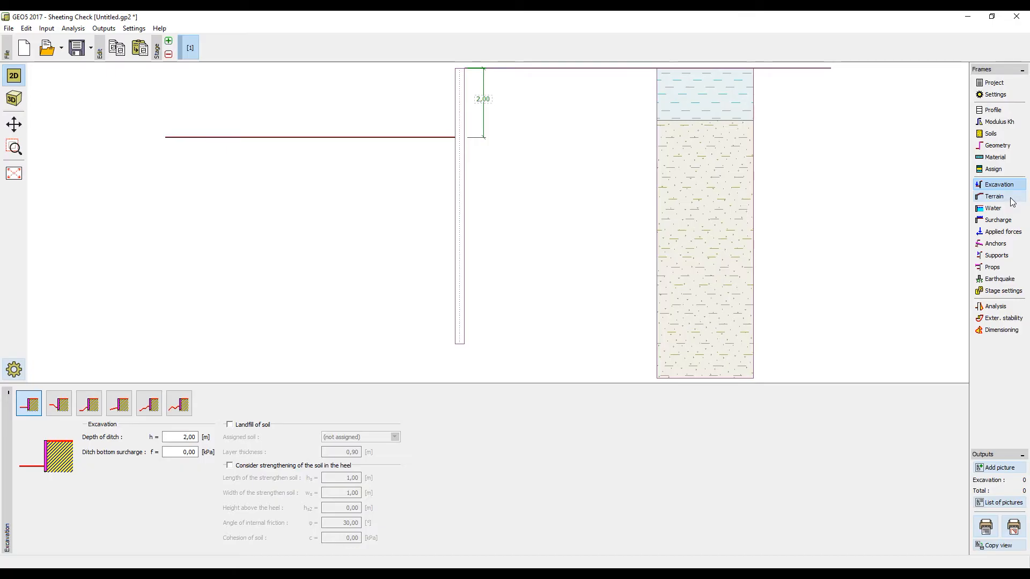
left_click(993, 195)
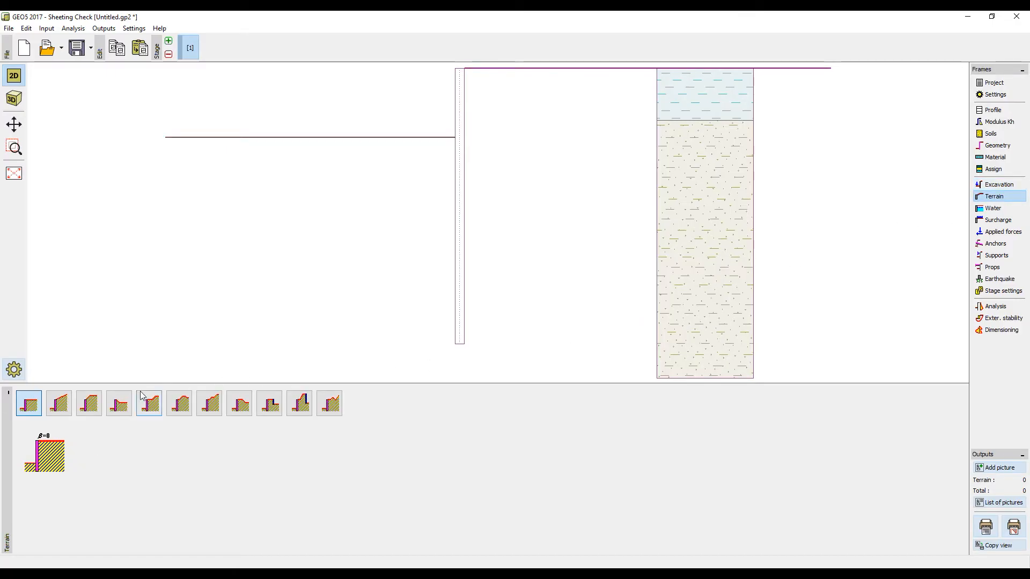
Choose the berm-with-slope terrain with x1 = 2, z1 = 3, x2 = 4 and move to surcharges
left_click(148, 403)
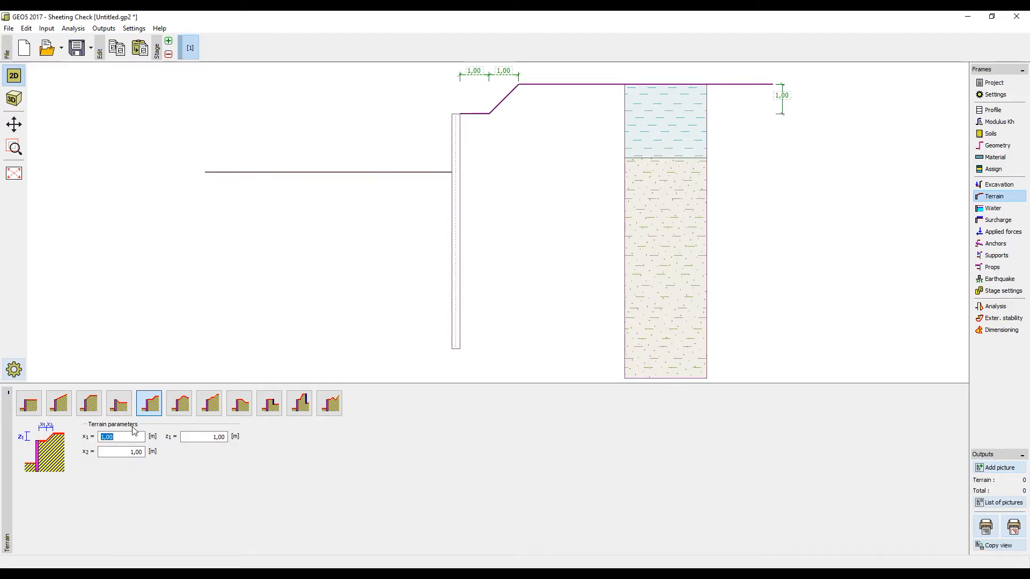
type("2.00")
left_click(203, 436)
type("3")
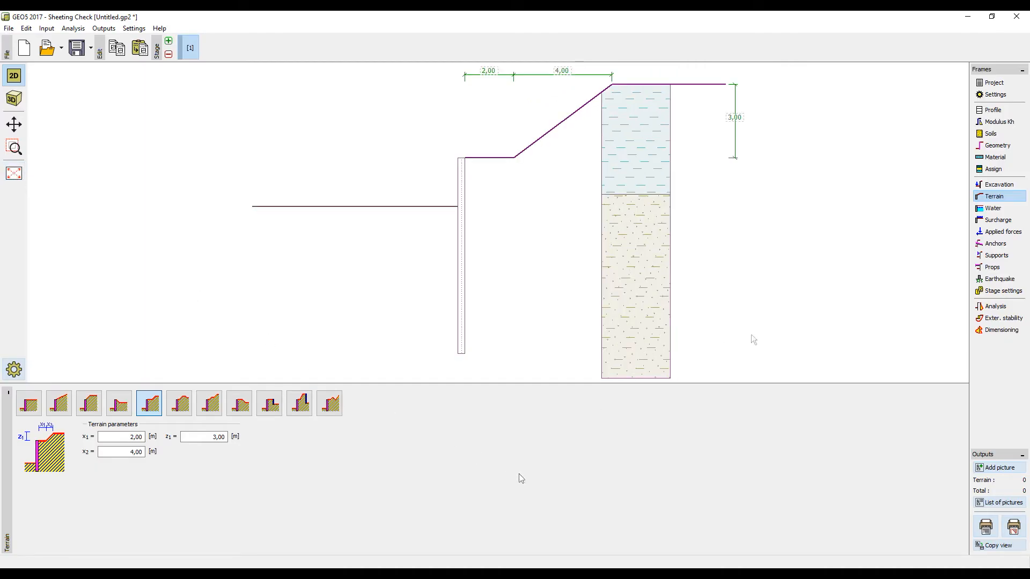
mouse_move(993, 209)
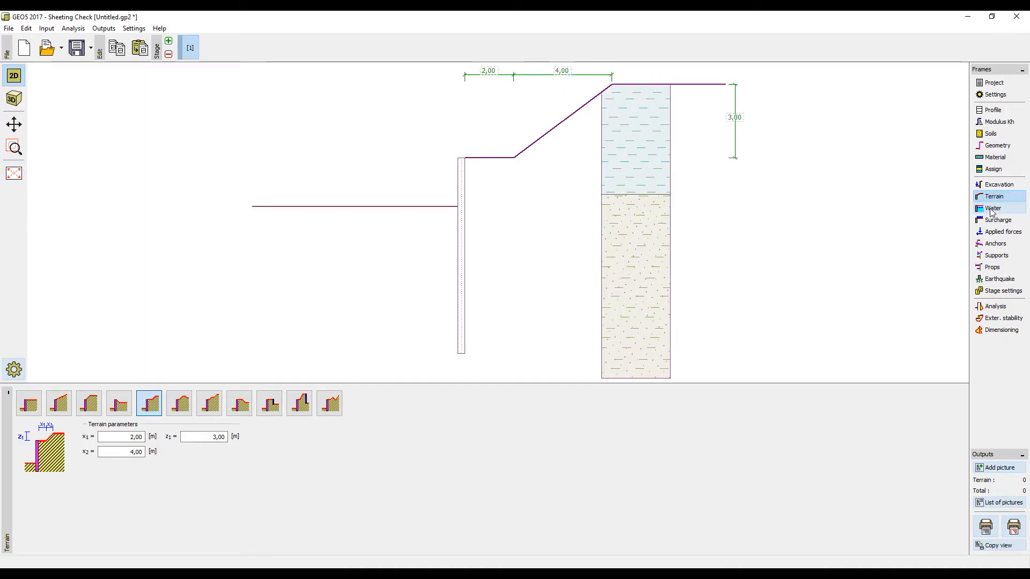
left_click(997, 219)
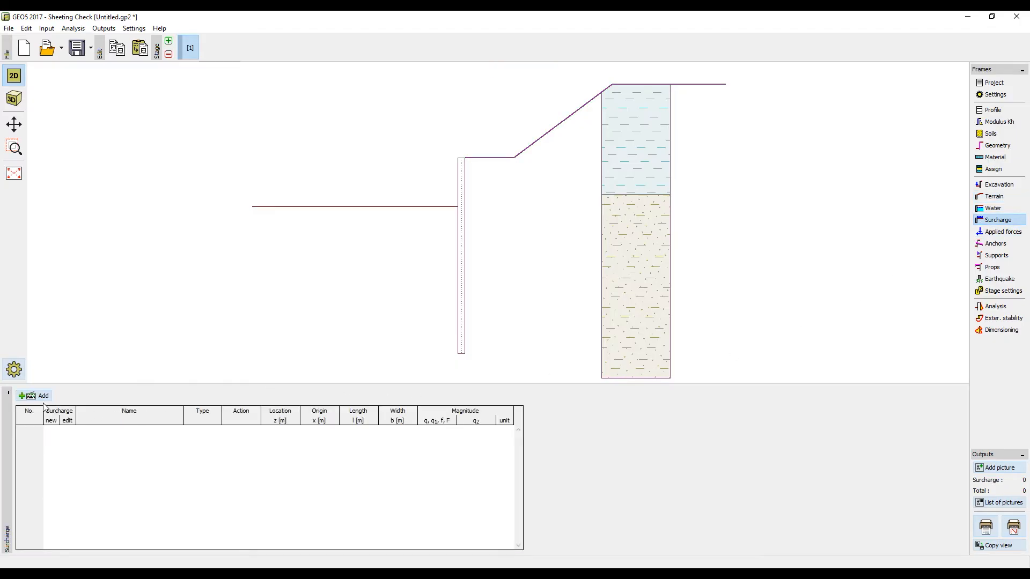
Add a permanent strip surcharge on terrain: x = 7 m, length 2 m, q = 12 kN/m²
left_click(38, 396)
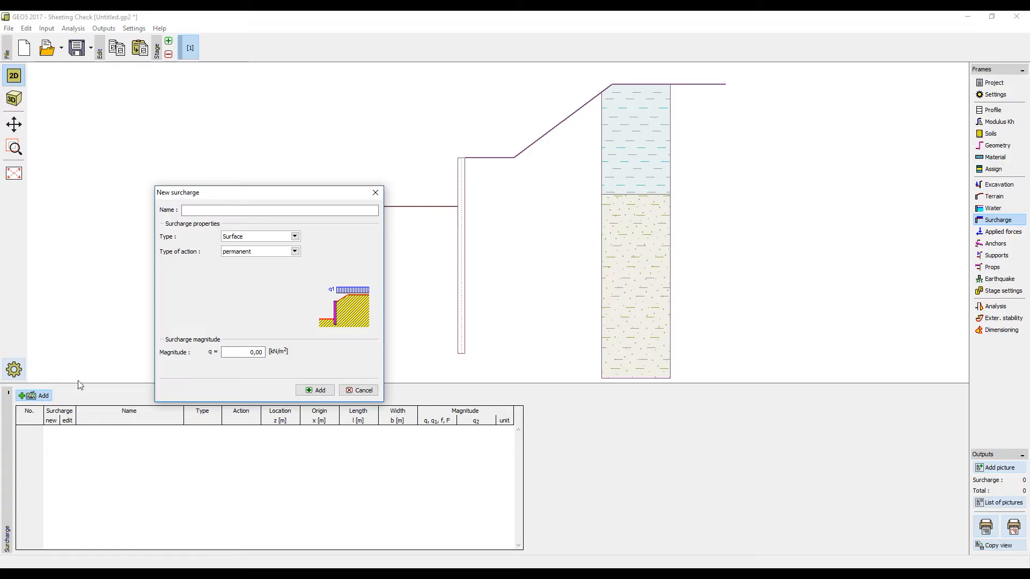
left_click(294, 236)
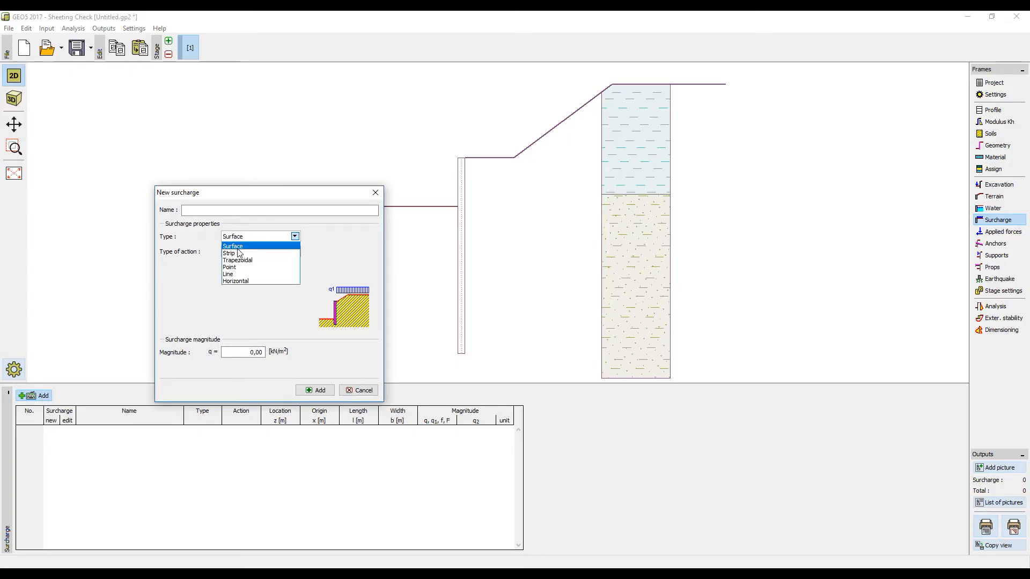
left_click(229, 253)
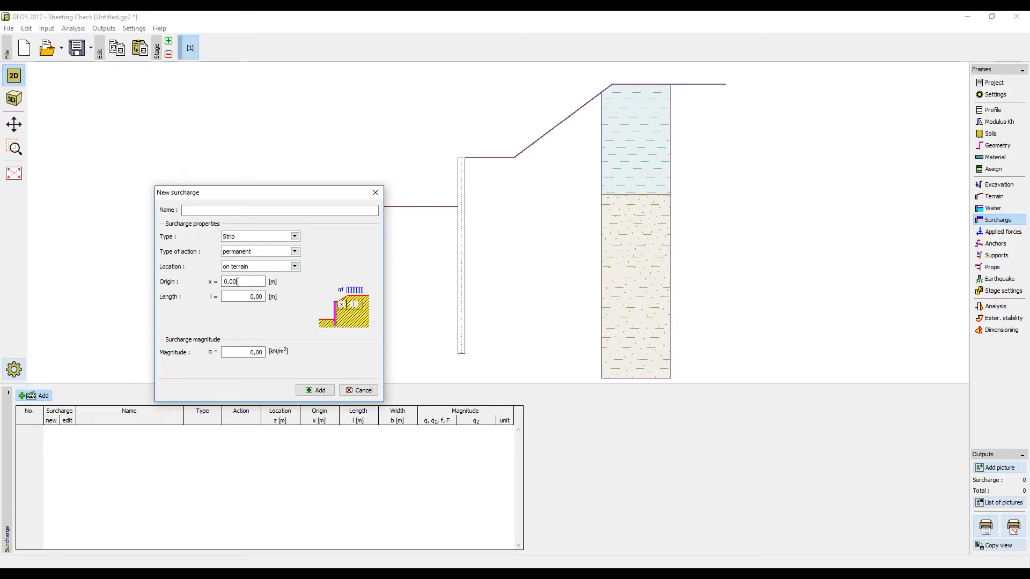
triple_click(243, 281)
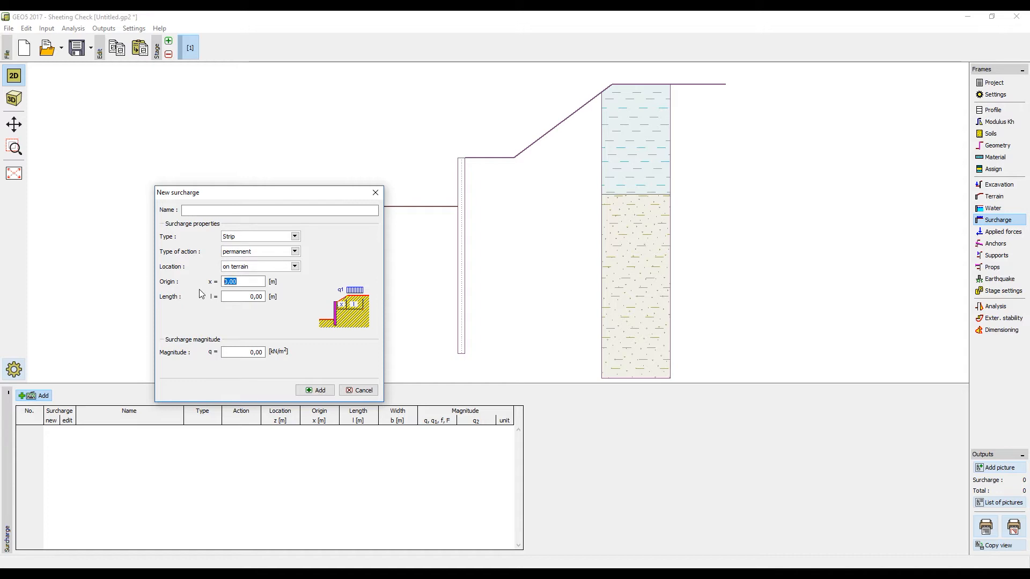
type("2")
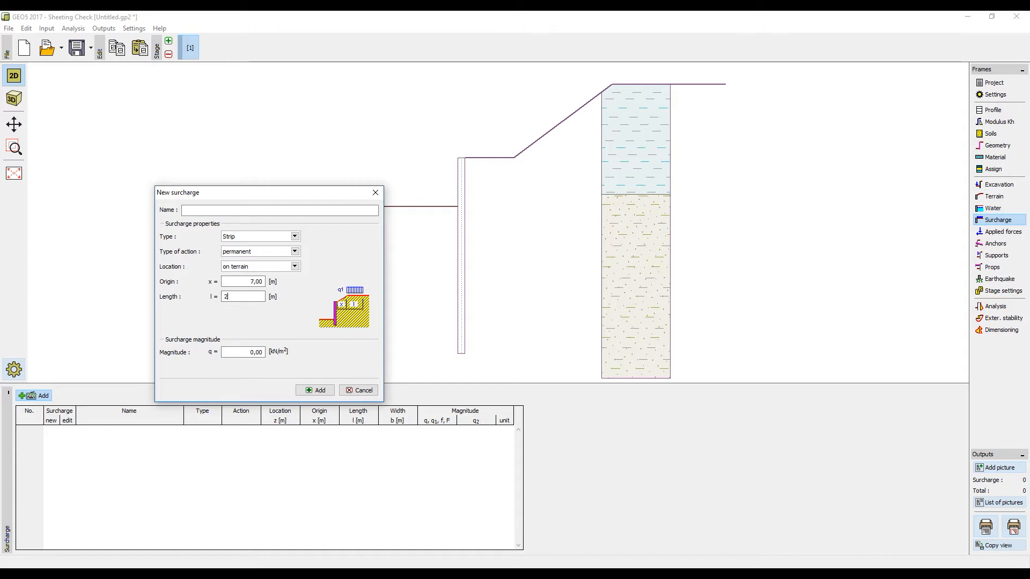
type("12")
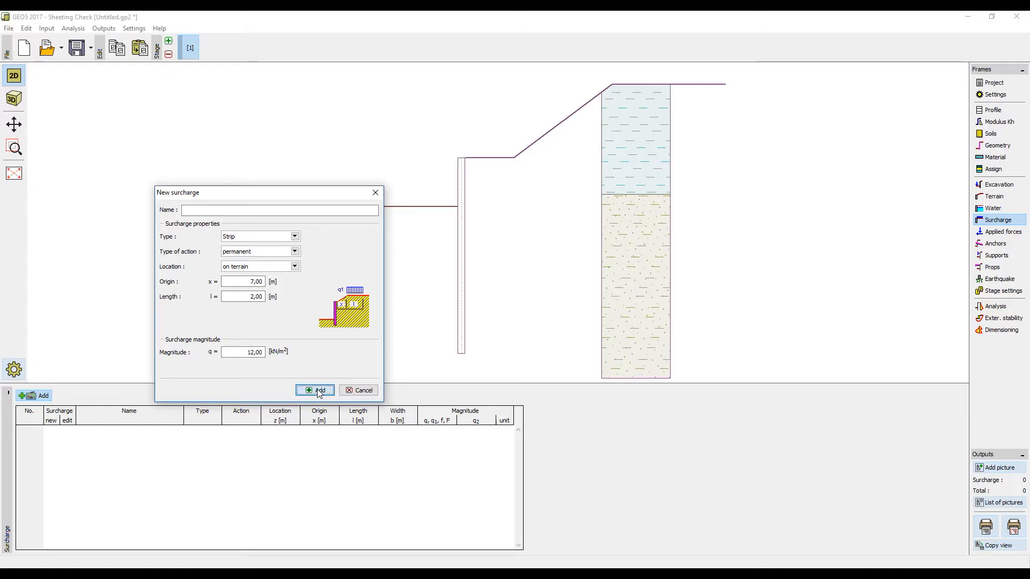
left_click(314, 391)
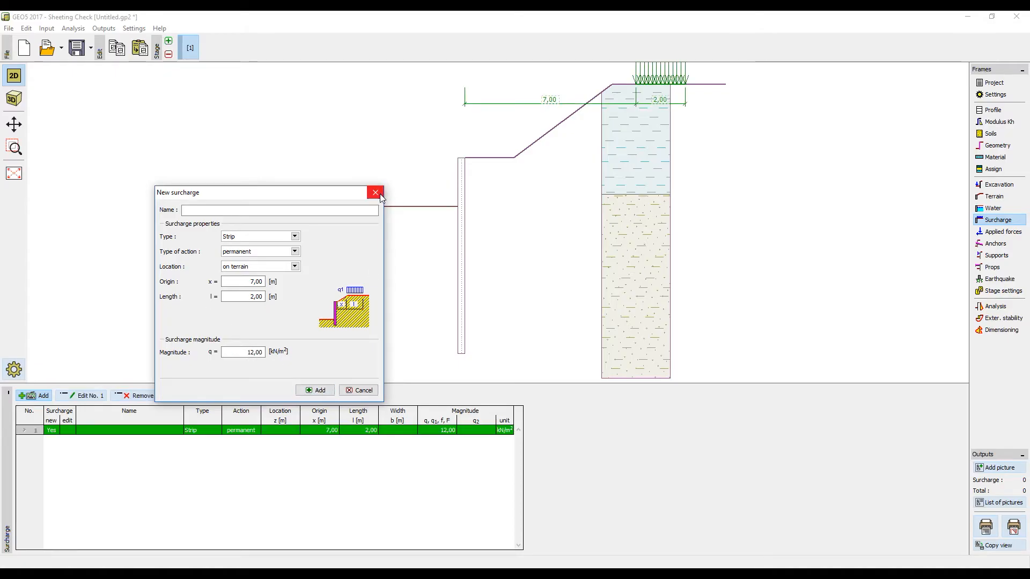
left_click(375, 192)
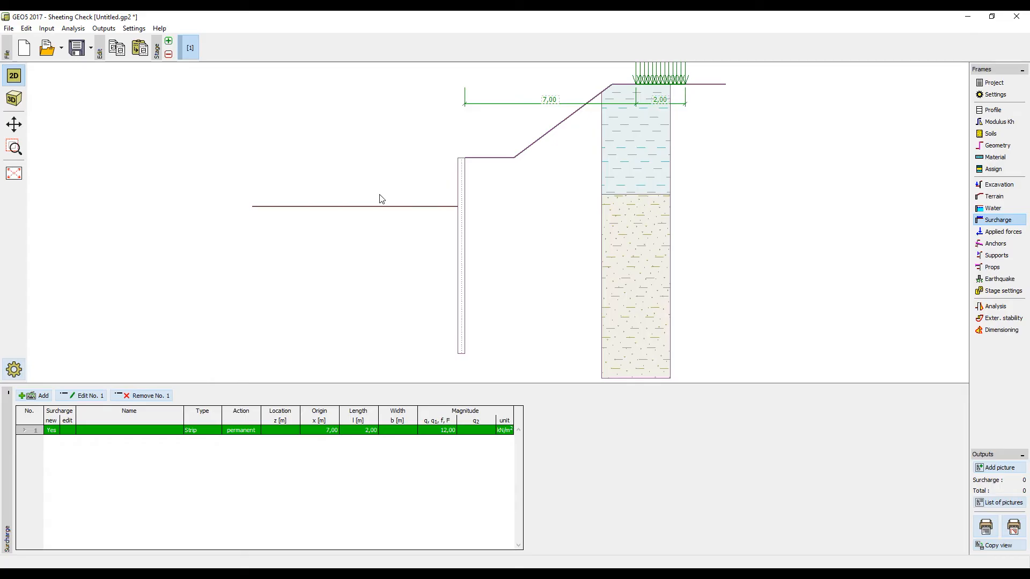
mouse_move(825, 254)
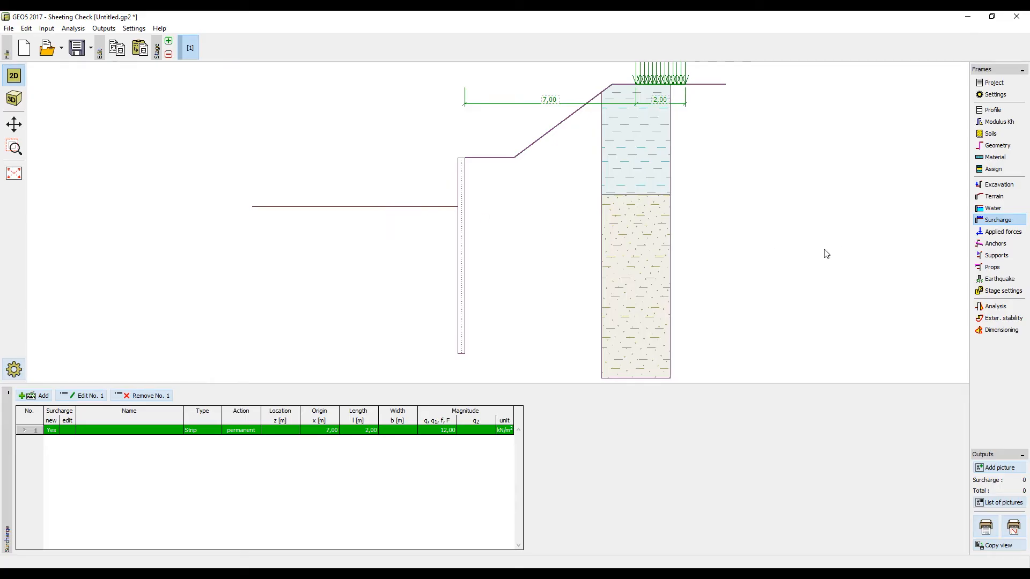
mouse_move(996, 243)
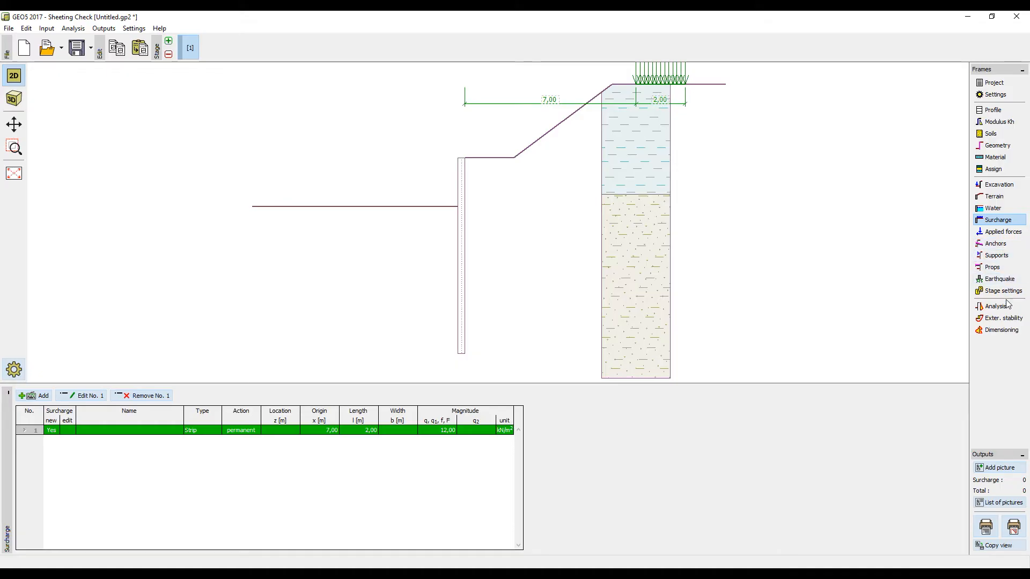
Run the stage 1 analysis and review the Kh, earth pressure and displacement diagrams
left_click(998, 306)
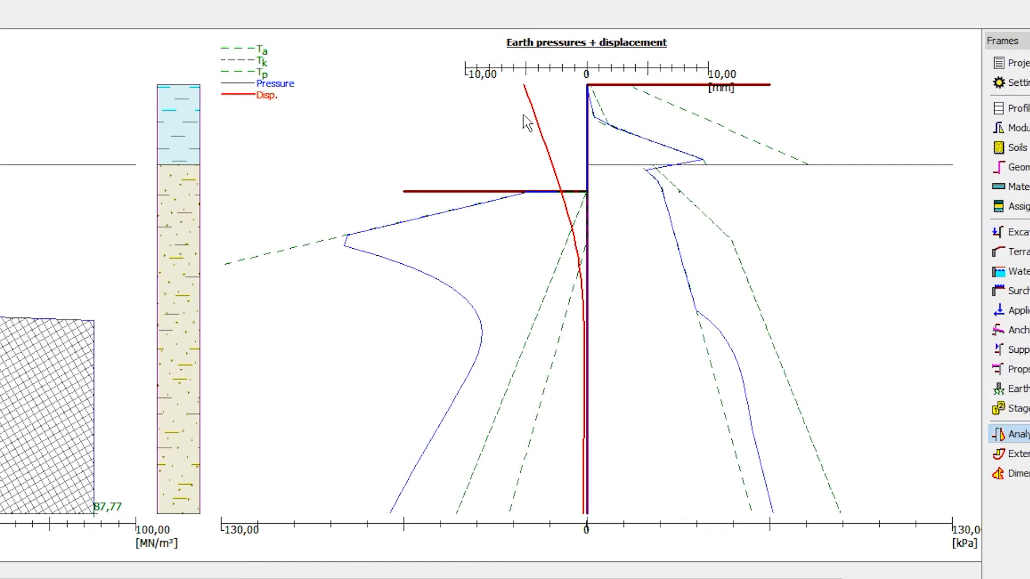
mouse_move(580, 260)
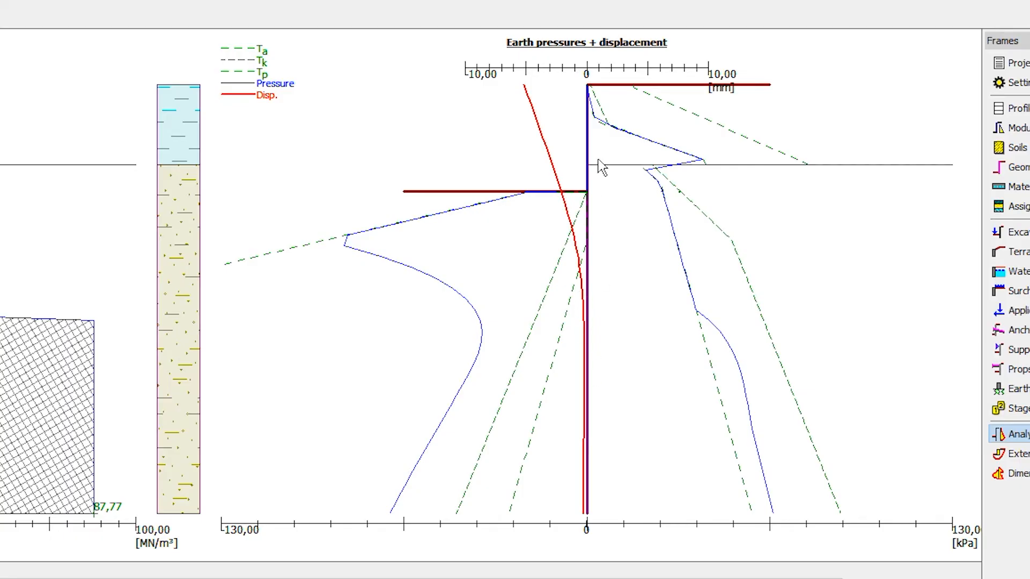
mouse_move(689, 318)
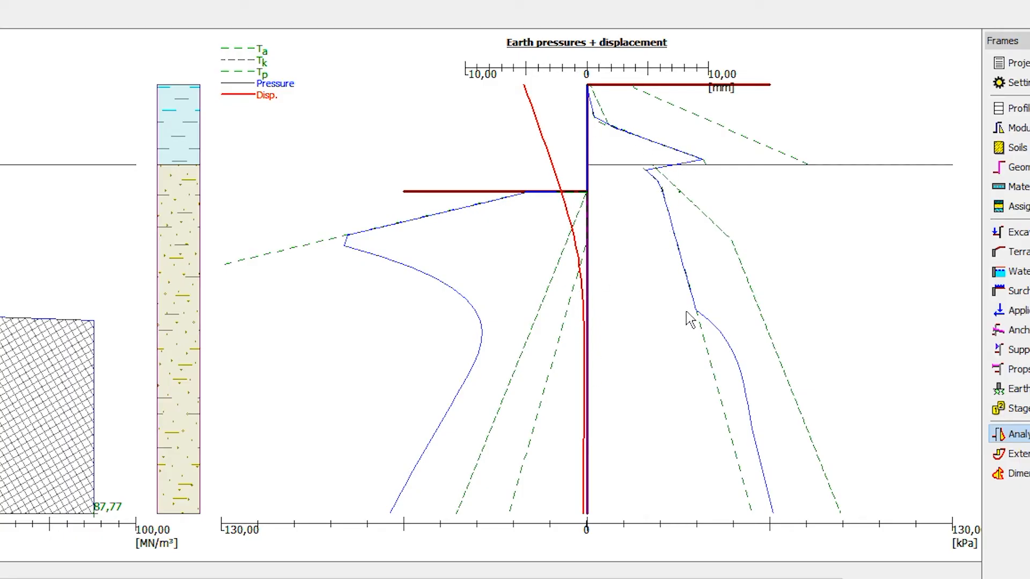
mouse_move(713, 171)
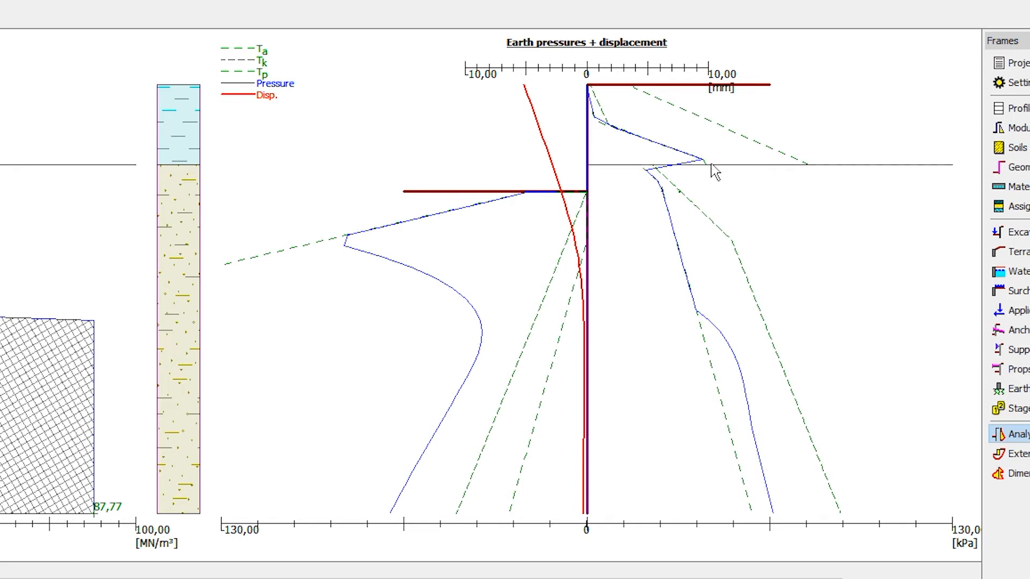
mouse_move(775, 347)
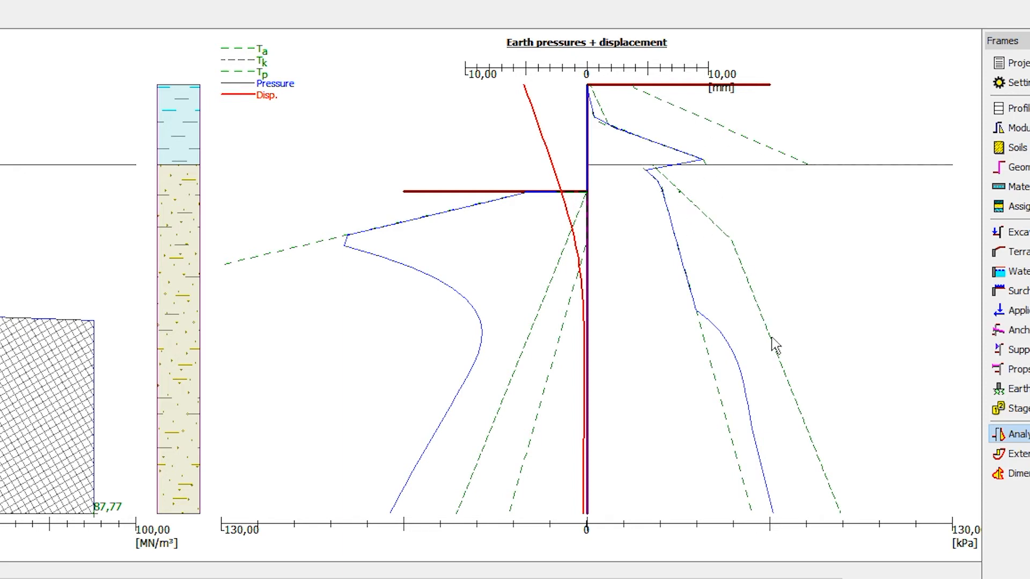
mouse_move(806, 478)
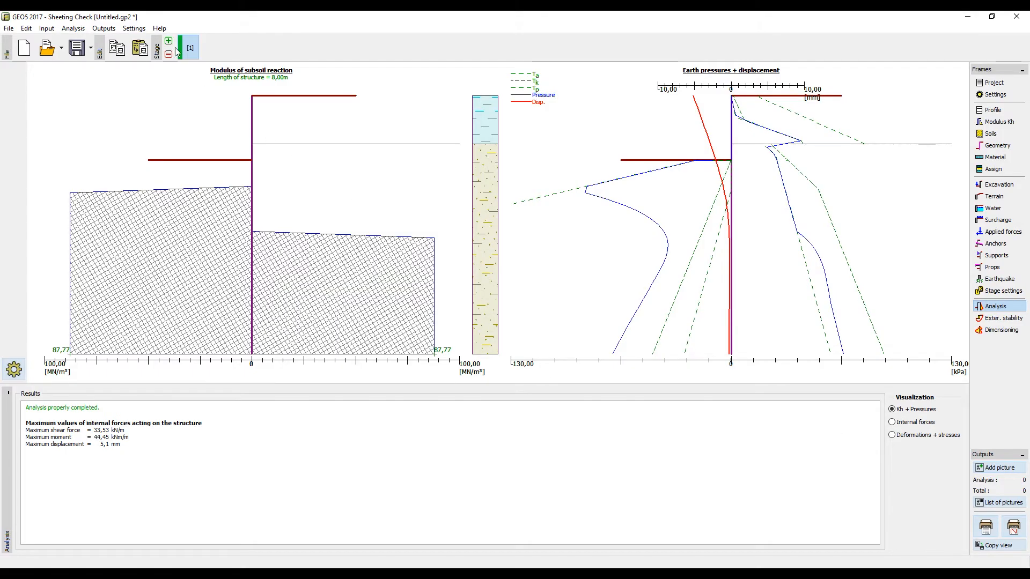
Create construction stage 2 and start a new anchor entry
left_click(168, 42)
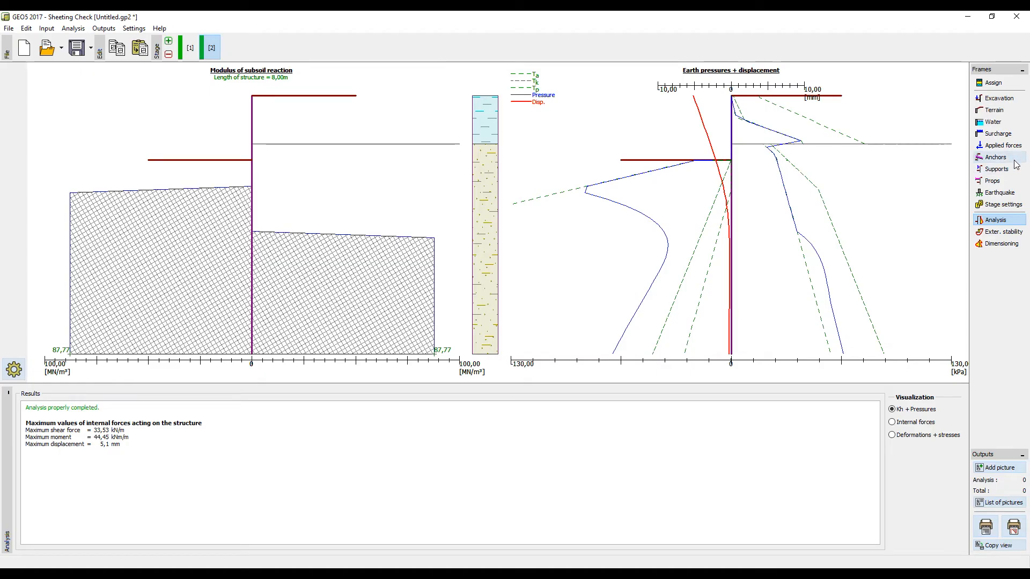
left_click(995, 157)
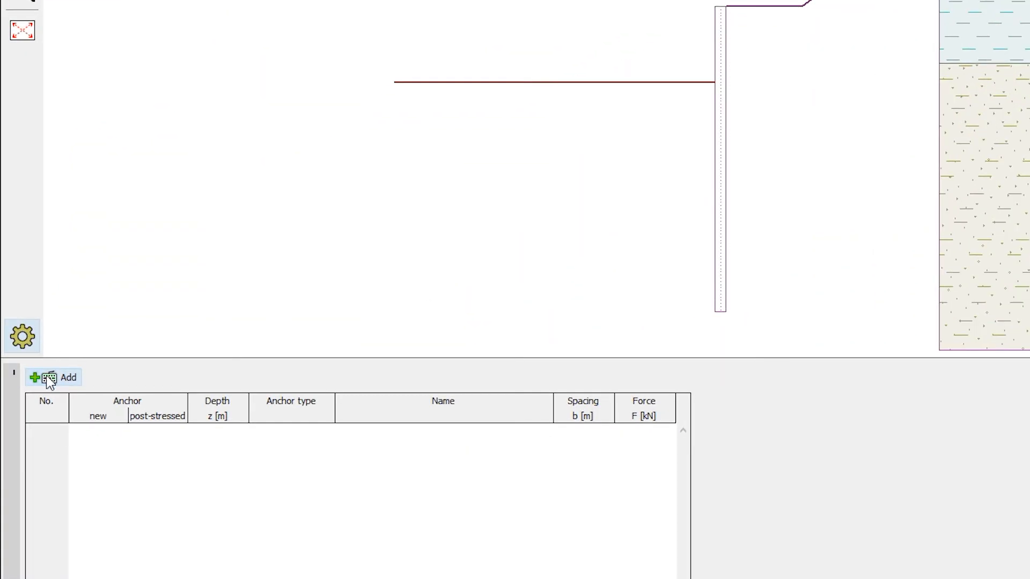
left_click(60, 376)
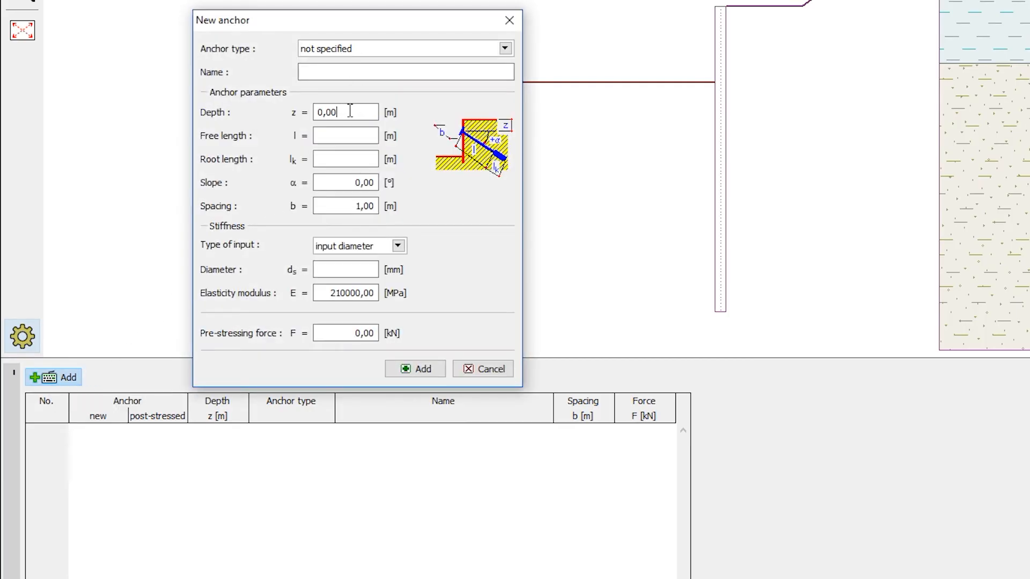
Add a pre-stressed anchor at z = 1,5 m: l = 6, lk = 3, α = 15°, d = 20, F = 70 kN
triple_click(344, 112)
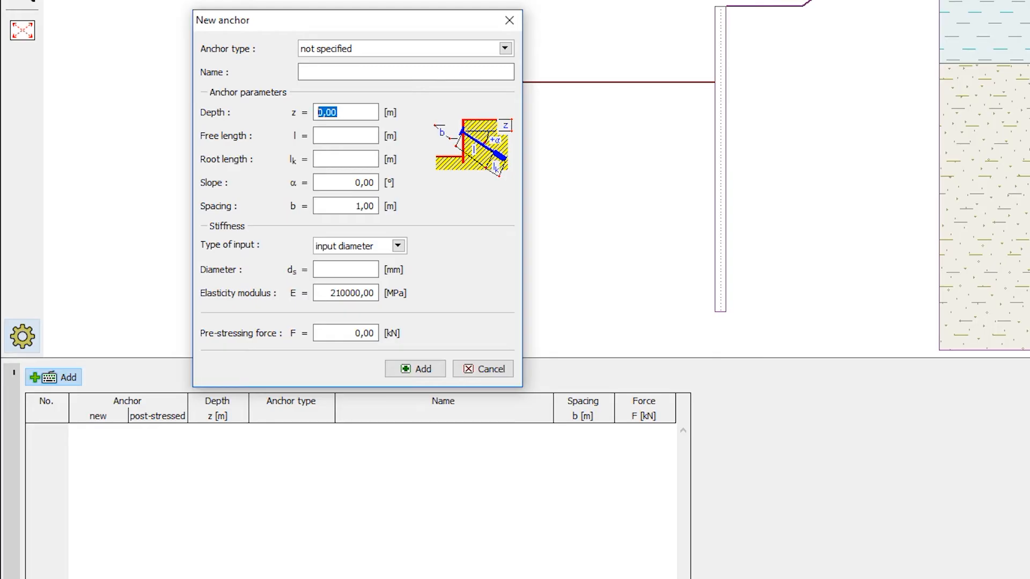
type("1,50")
left_click(345, 135)
type("6")
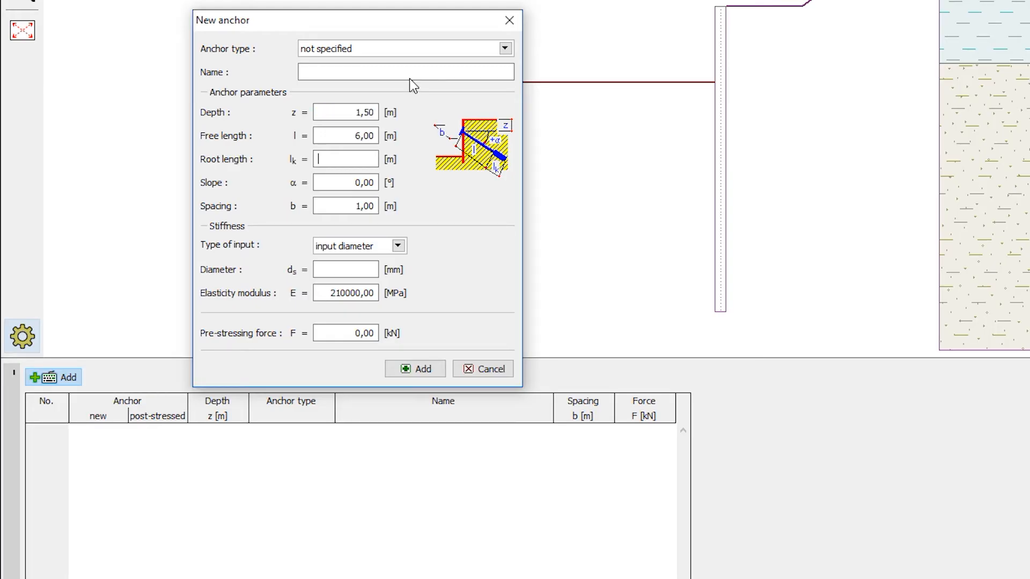
type("3,00")
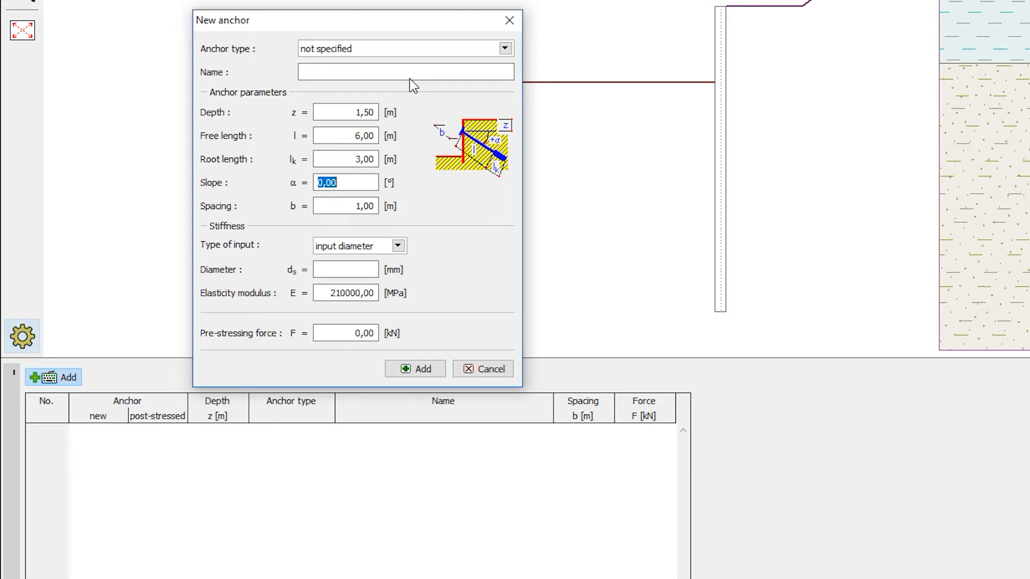
type("15")
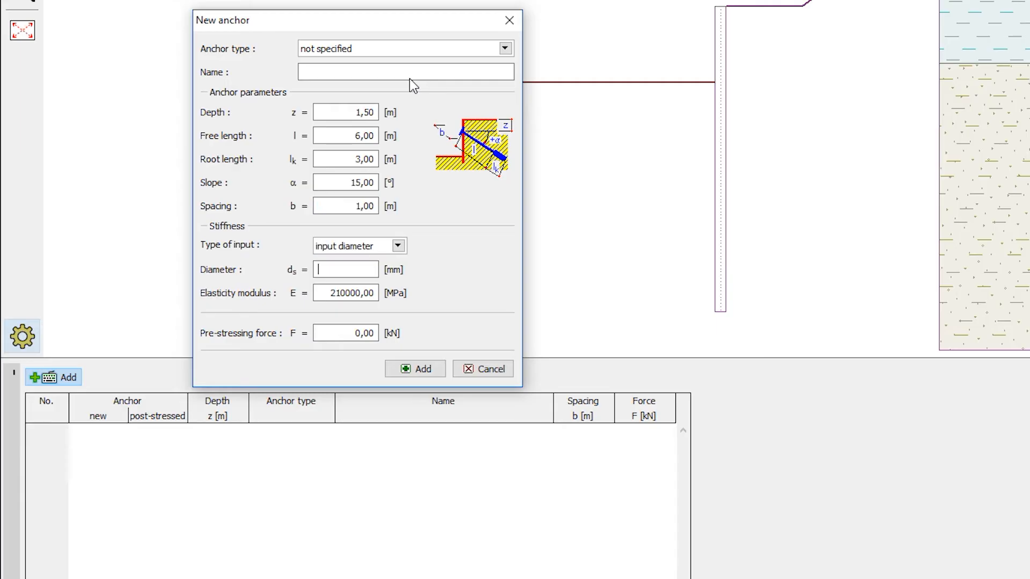
type("20,0")
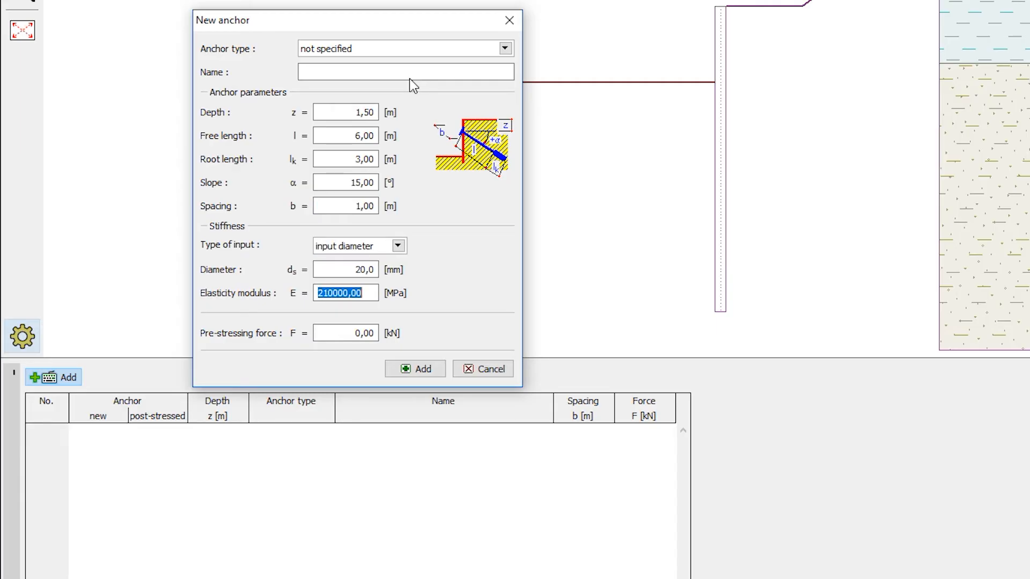
type("70")
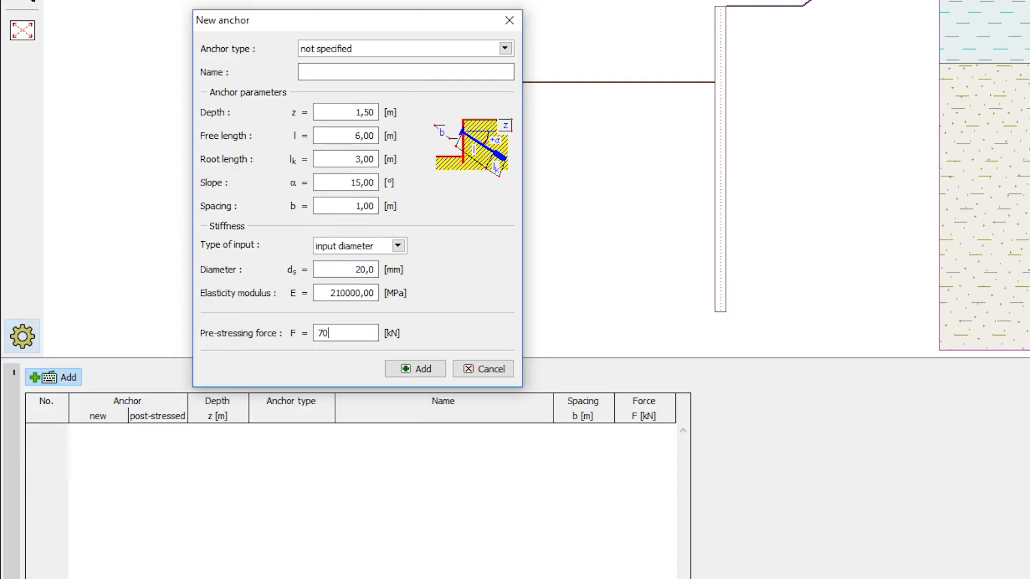
left_click(414, 368)
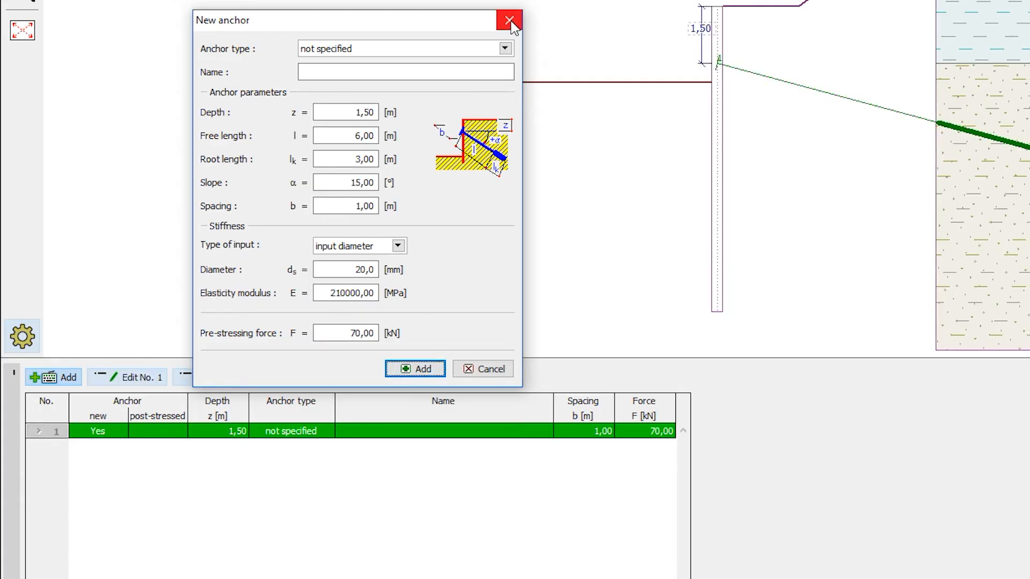
left_click(508, 19)
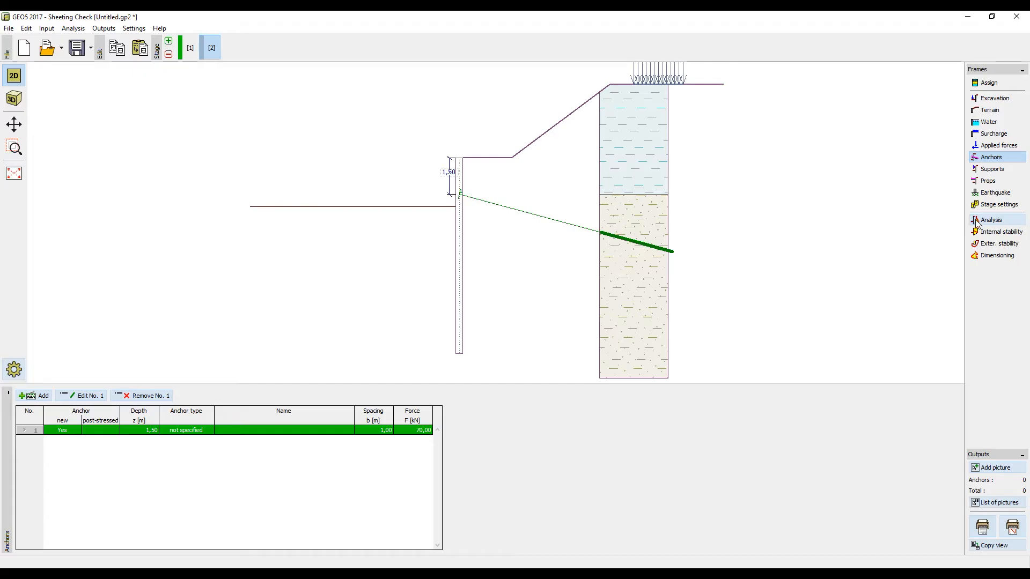
Run the stage 2 analysis, giving 27,90 kNm/m moment, 3,8 mm displacement and 70 kN anchor force
left_click(991, 220)
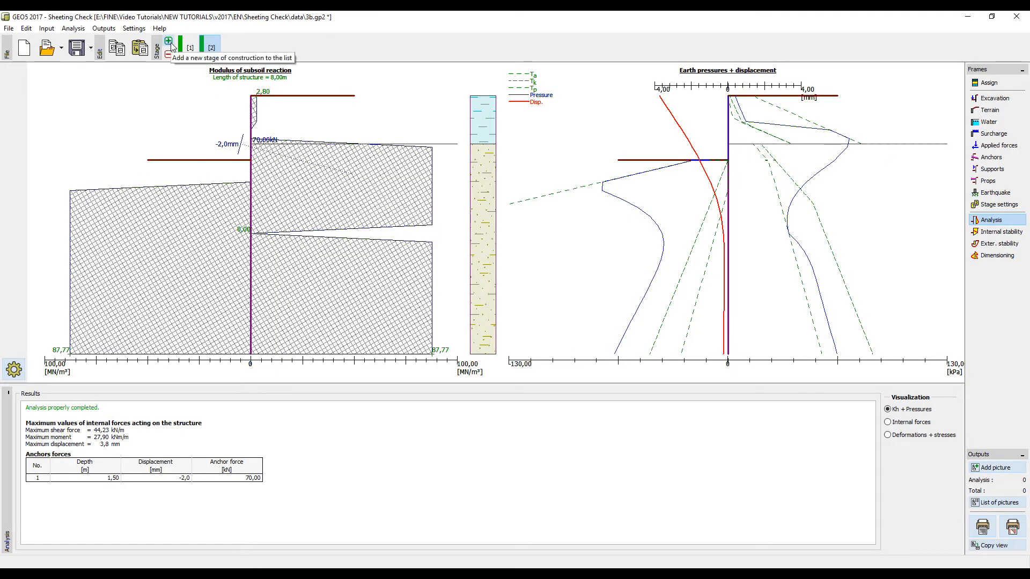
Create stage 3 with a 4,70 m excavation, analyse it, then add construction stage 4
left_click(168, 42)
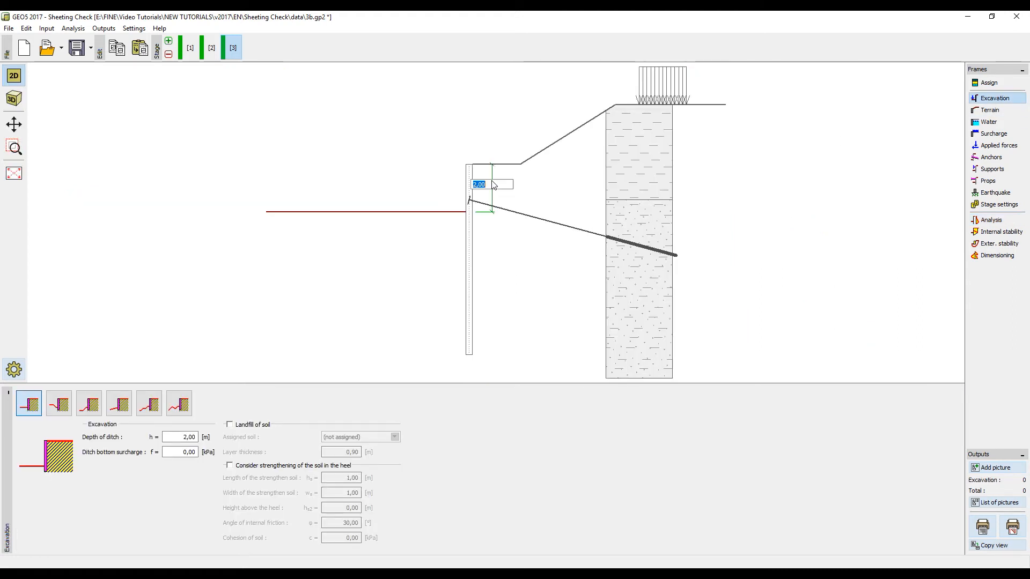
type("4,")
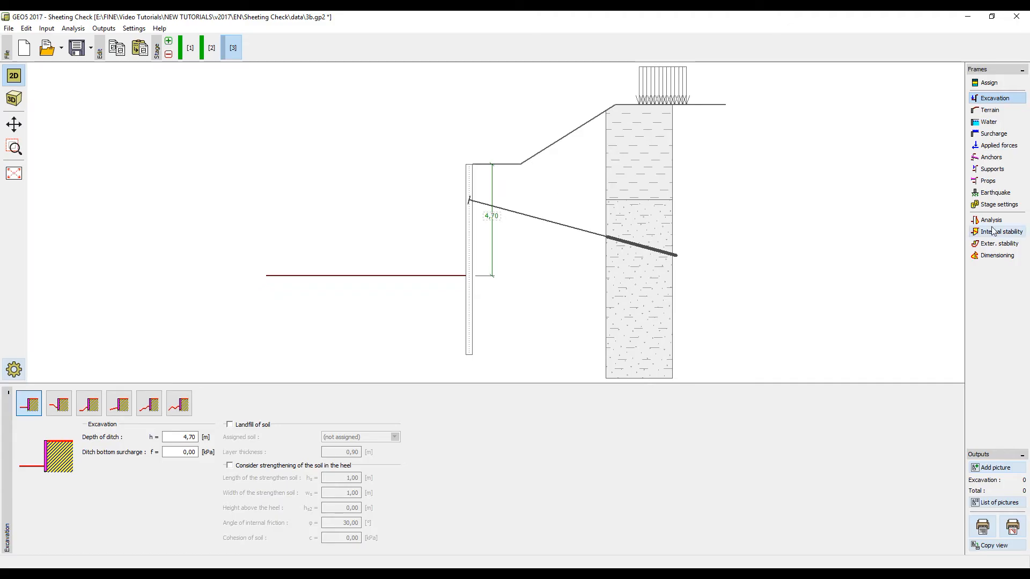
left_click(991, 219)
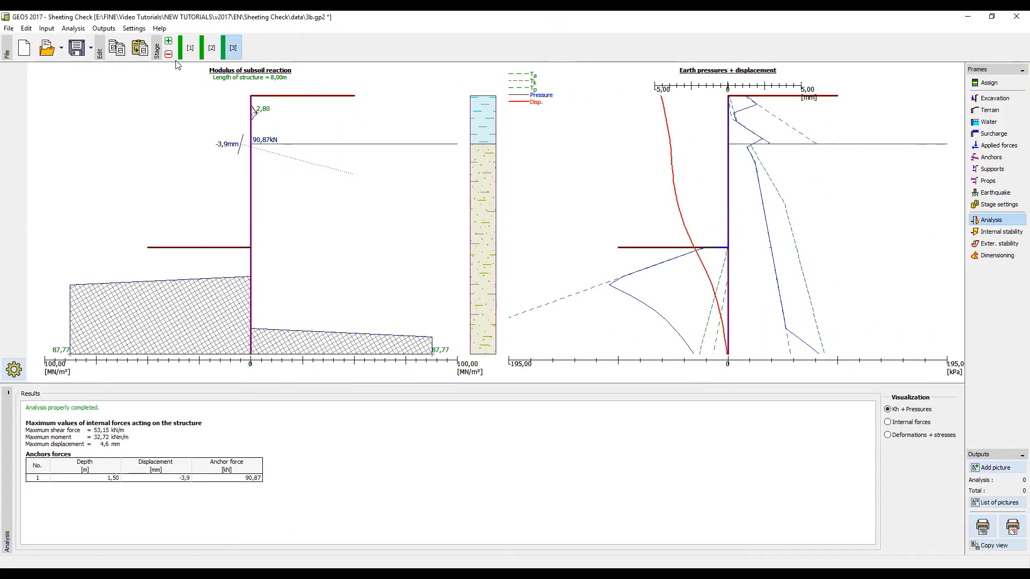
left_click(168, 42)
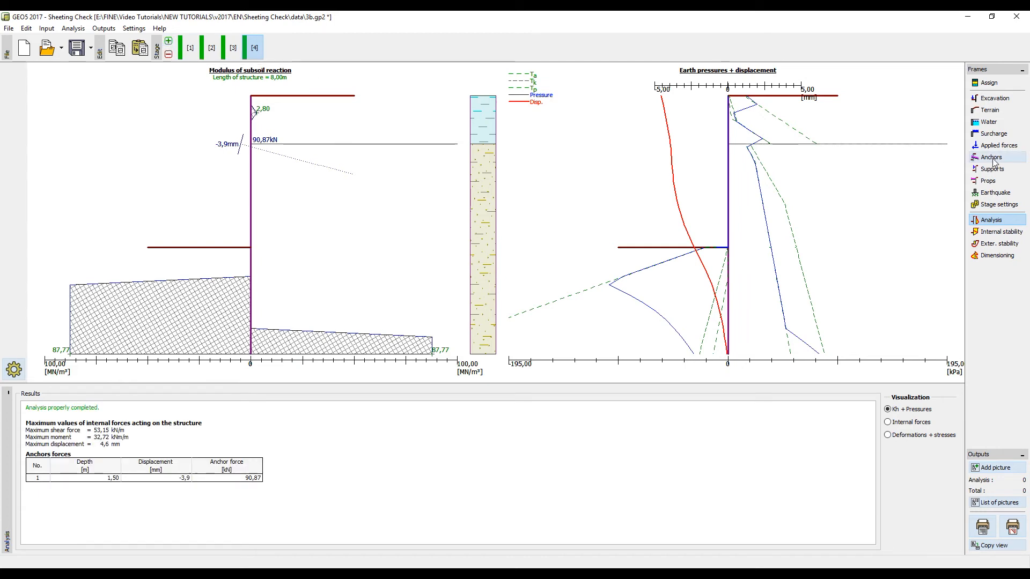
Add a second anchor at 4.00 m depth, slope 20°, prestressed to 70 kN
left_click(991, 156)
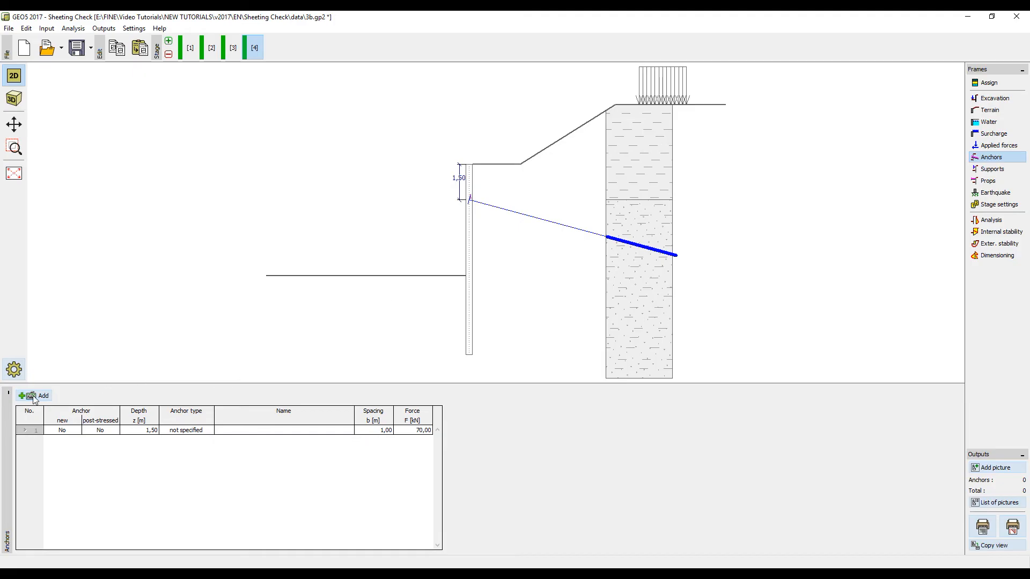
left_click(39, 395)
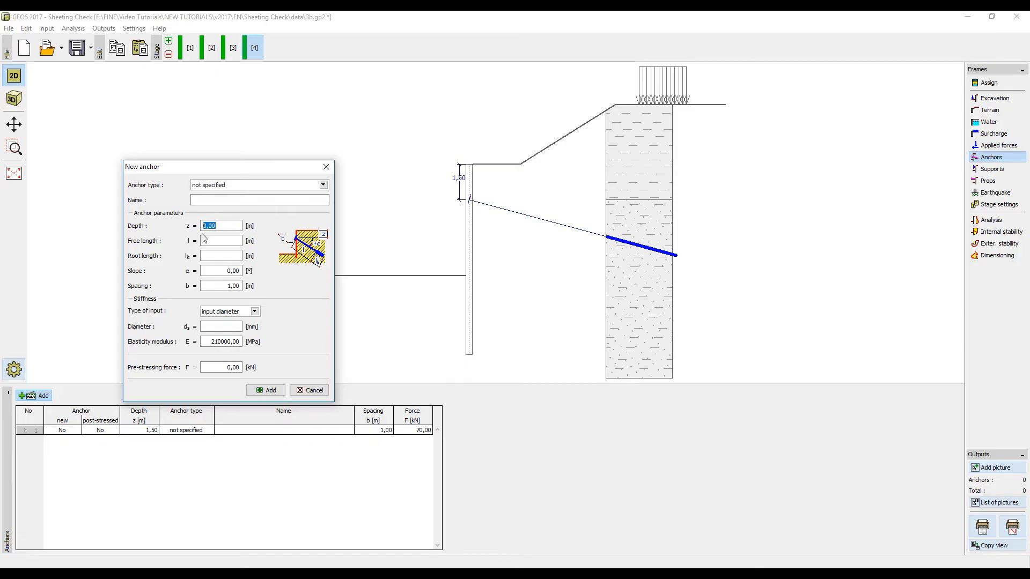
type("4,00")
left_click(221, 240)
type("5")
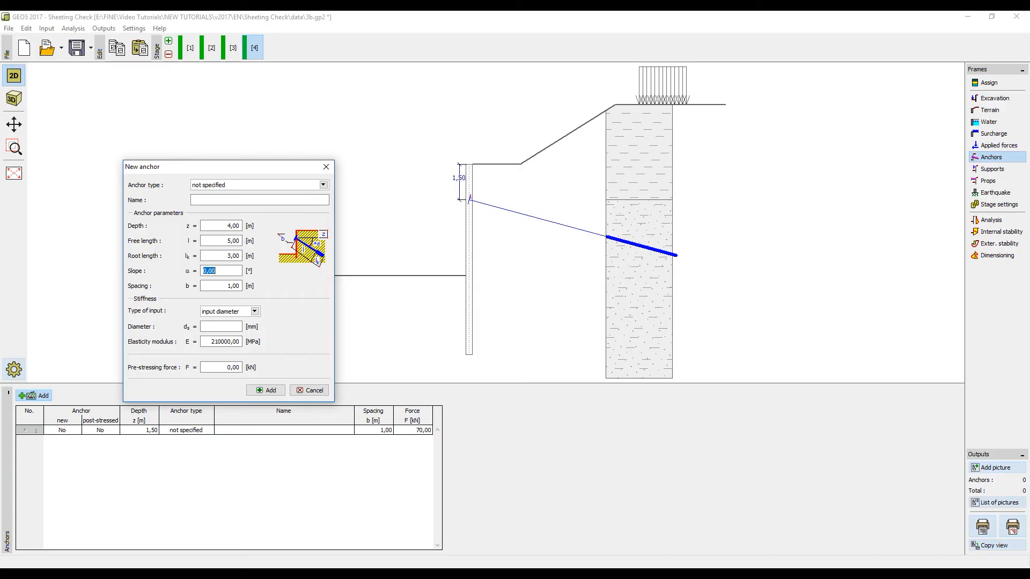
type("20,00")
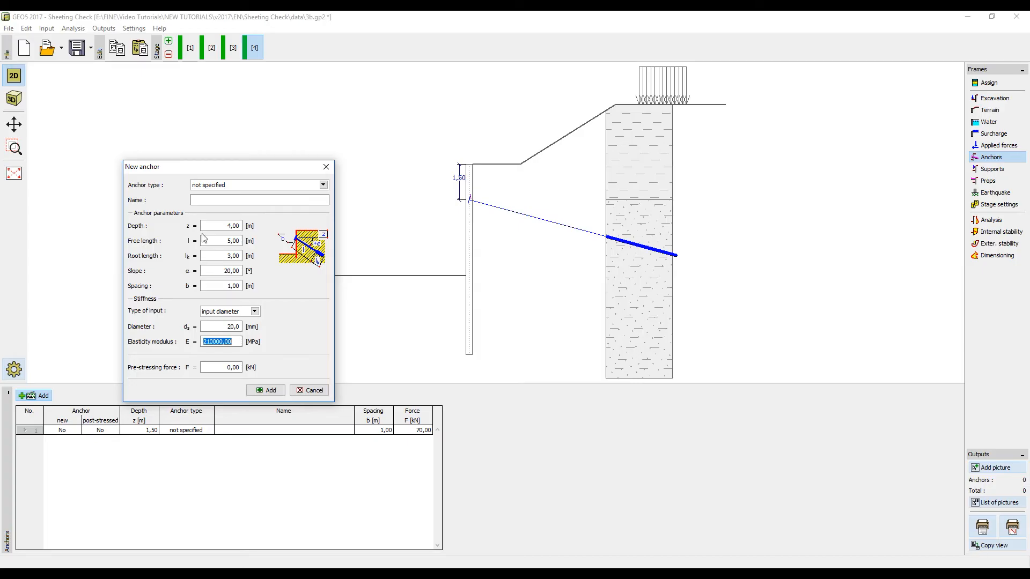
type("70")
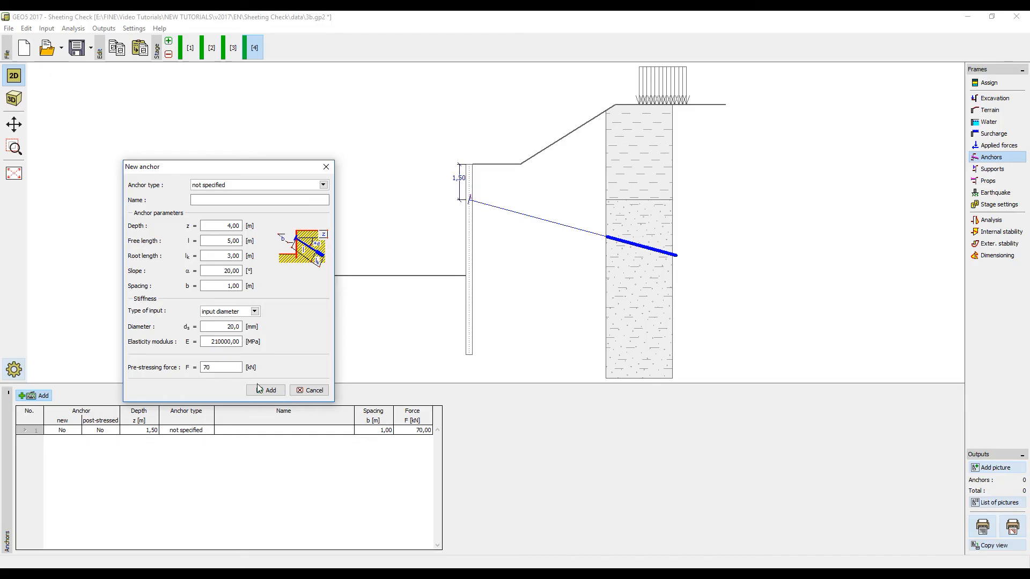
left_click(266, 390)
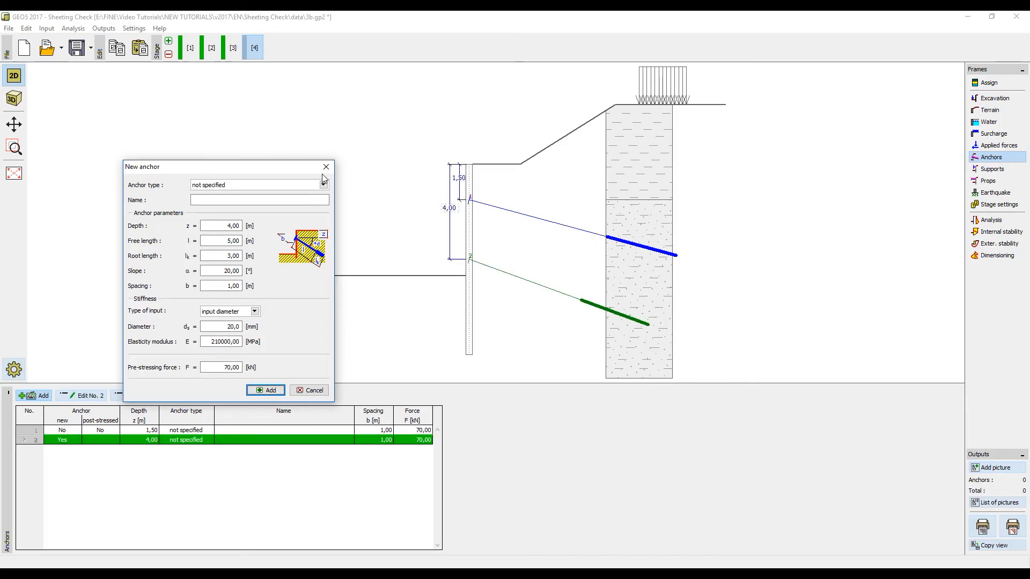
left_click(323, 166)
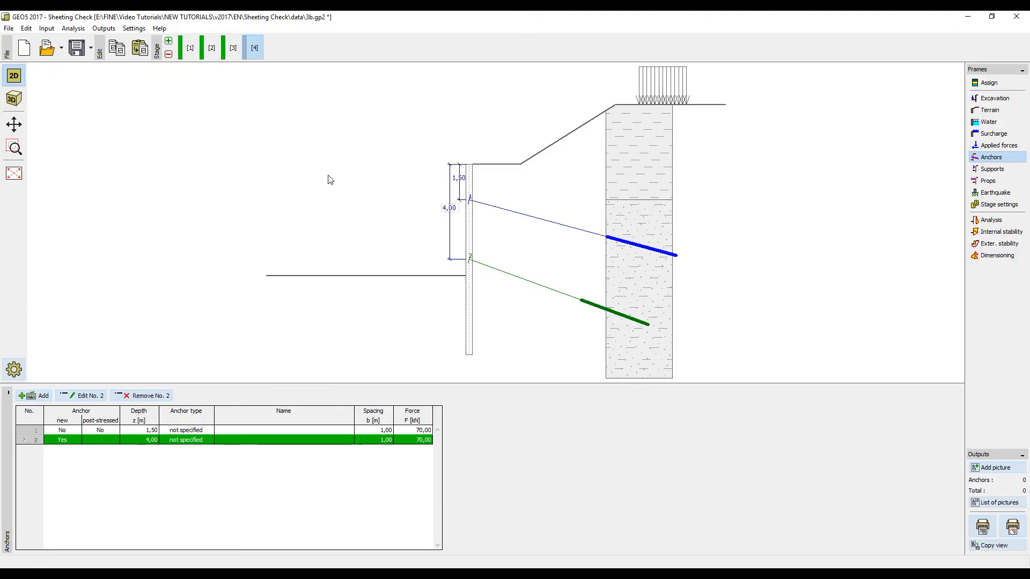
mouse_move(756, 218)
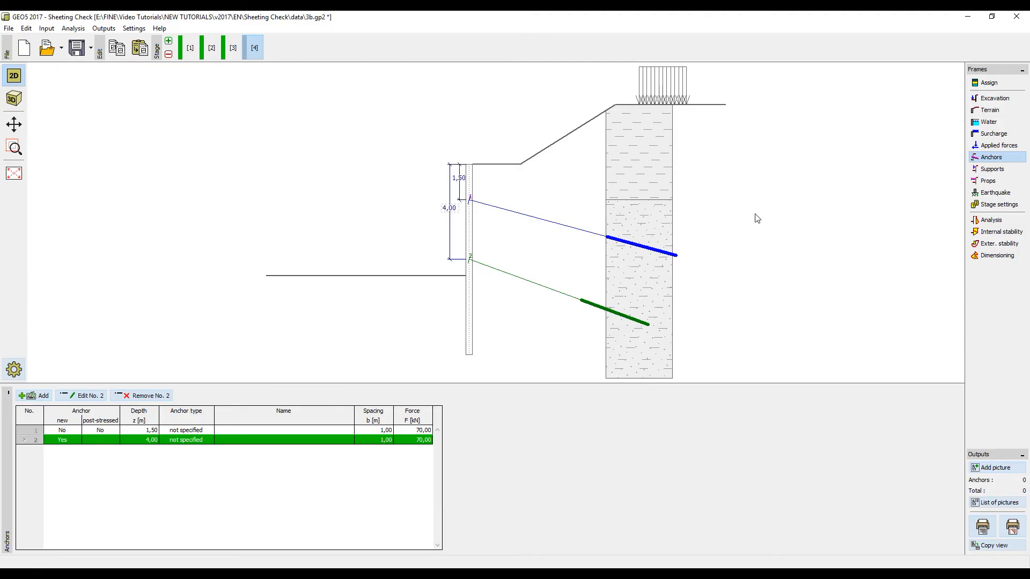
Run the stage 4 analysis, giving a 30.85 kNm/m moment
left_click(991, 219)
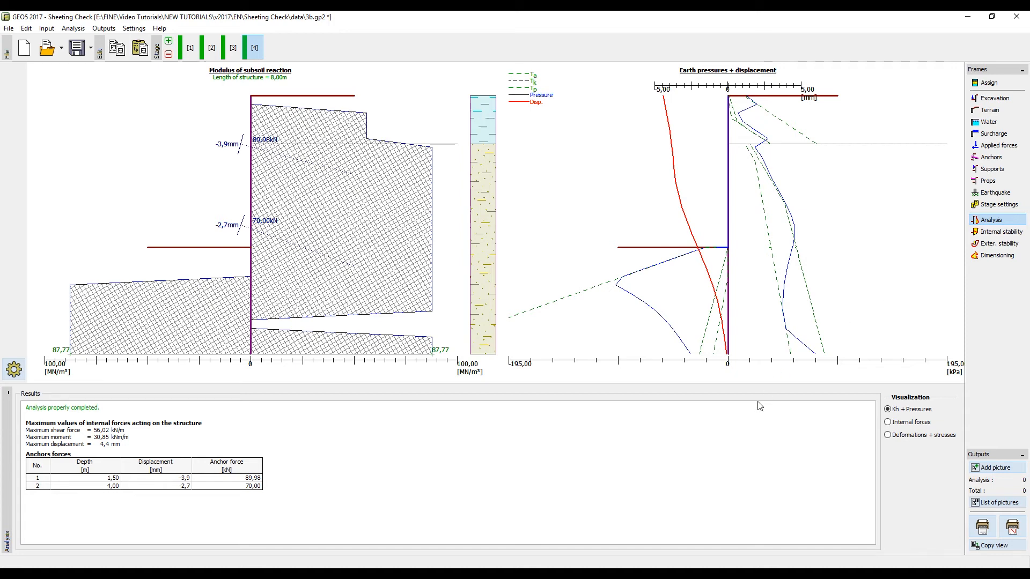
mouse_move(516, 363)
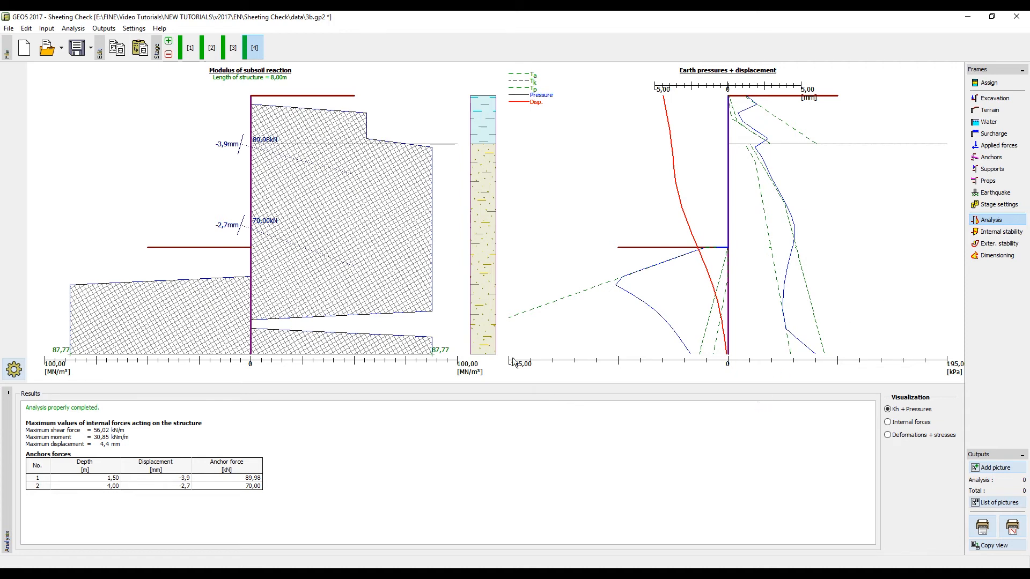
Add stage 5, deepen the excavation to 6.50 m and analyse, giving 59.06 kNm/m moment
left_click(168, 40)
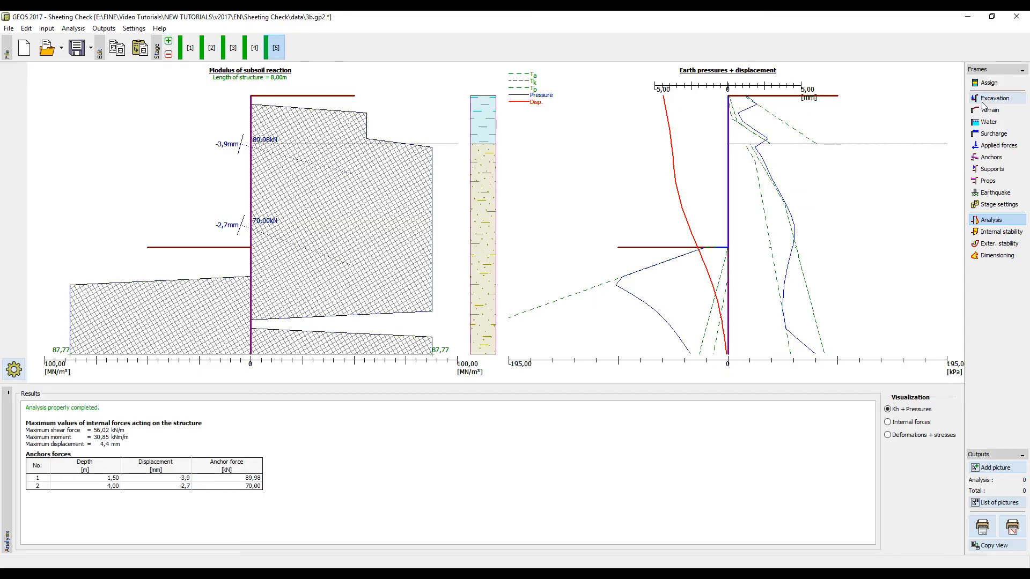
left_click(994, 97)
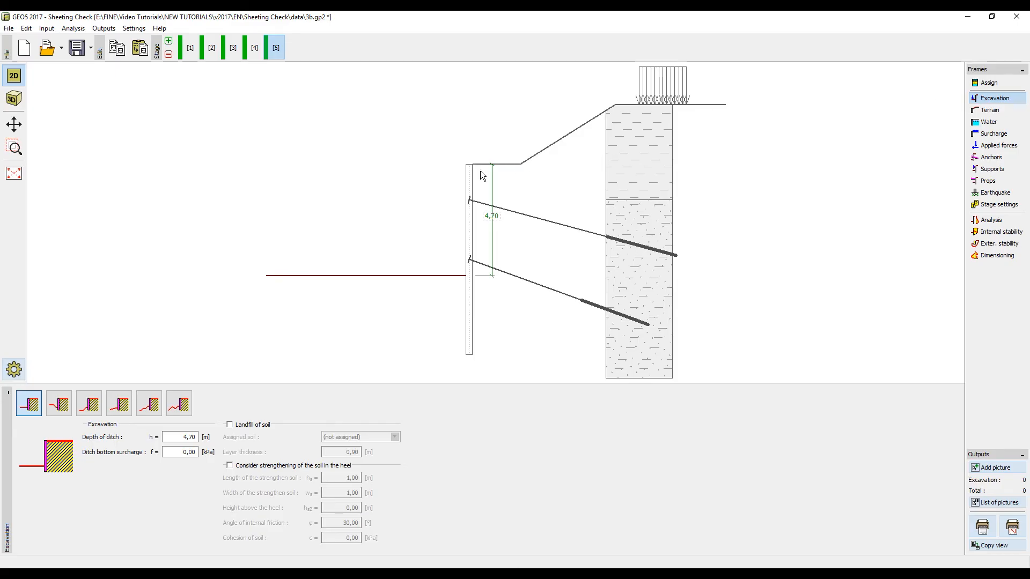
double_click(490, 216)
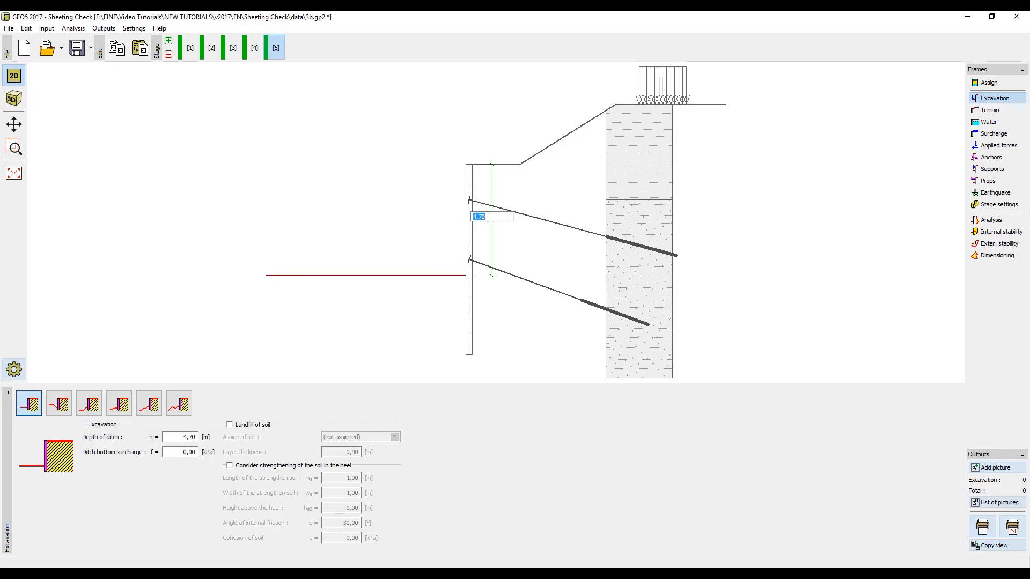
type("6,50")
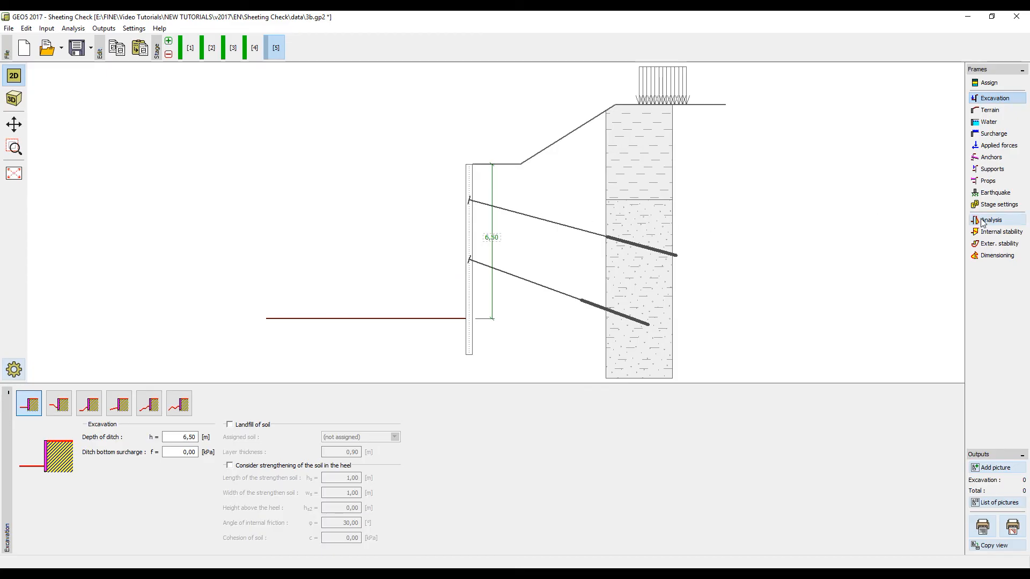
left_click(991, 220)
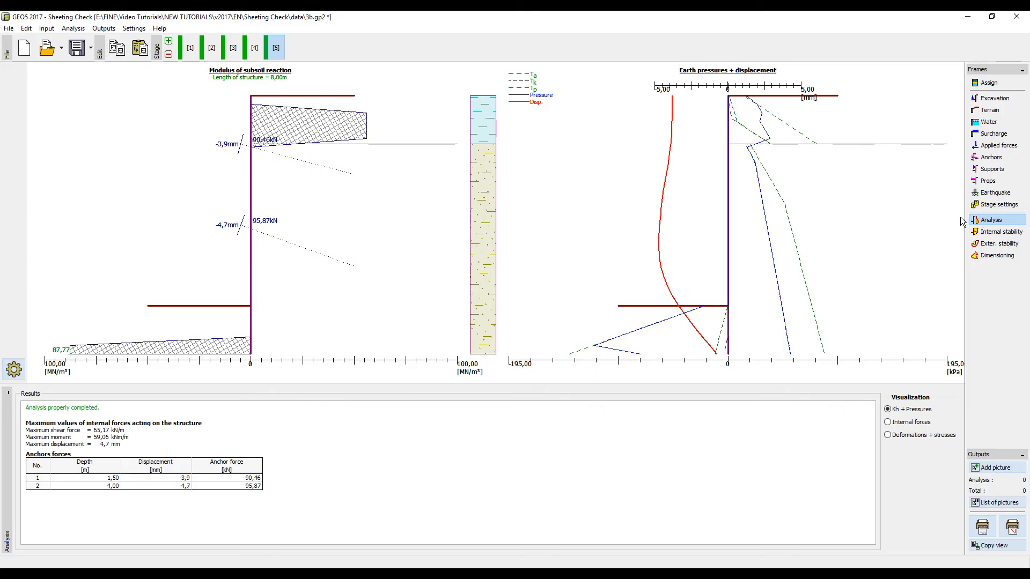
Show the internal forces, then the deformations + stresses diagrams (4.7 mm, 64.21 kPa)
left_click(887, 421)
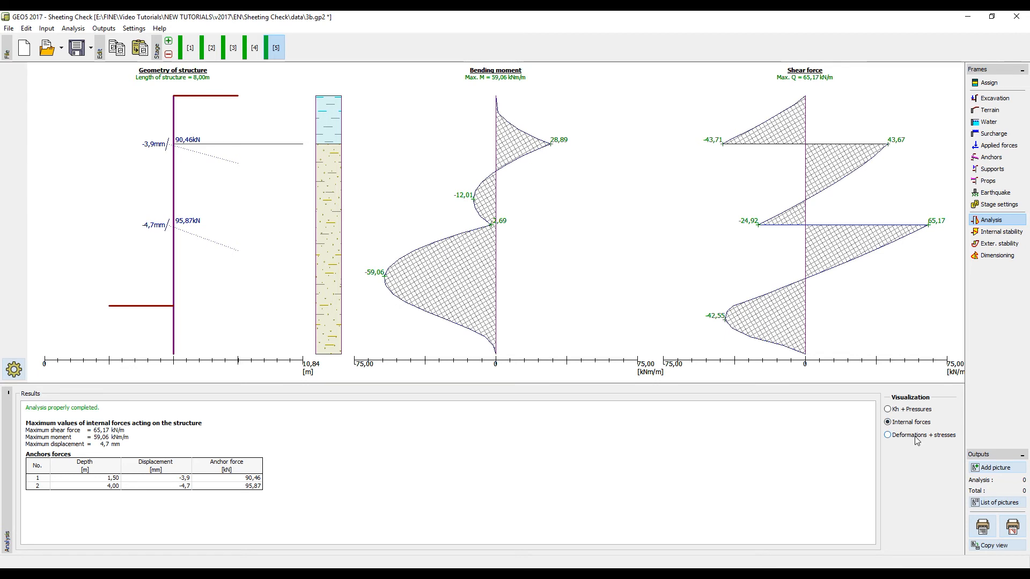
left_click(887, 434)
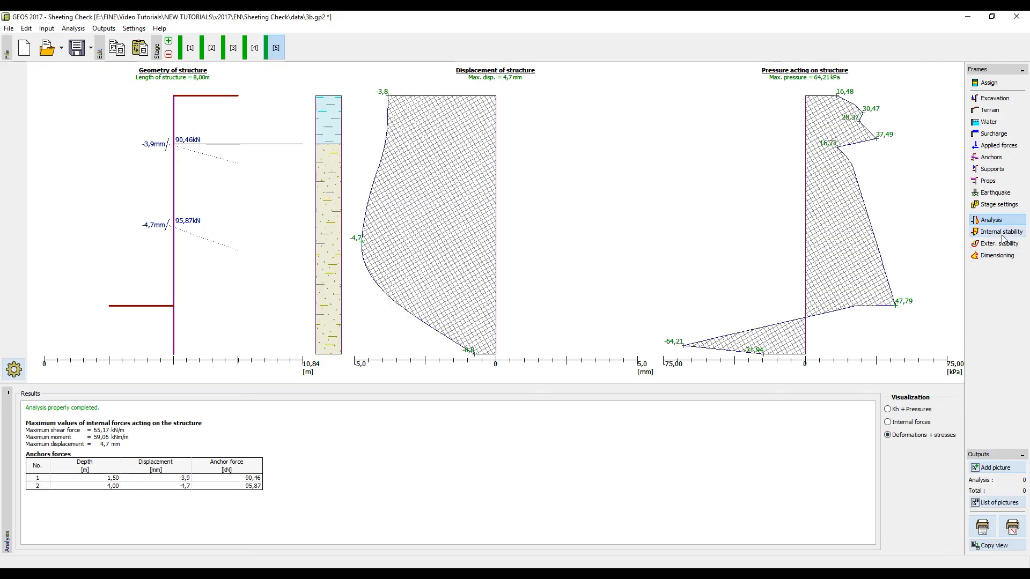
Verify internal anchor stability: safety factor 1.62 against required 1.50, satisfactory
left_click(997, 232)
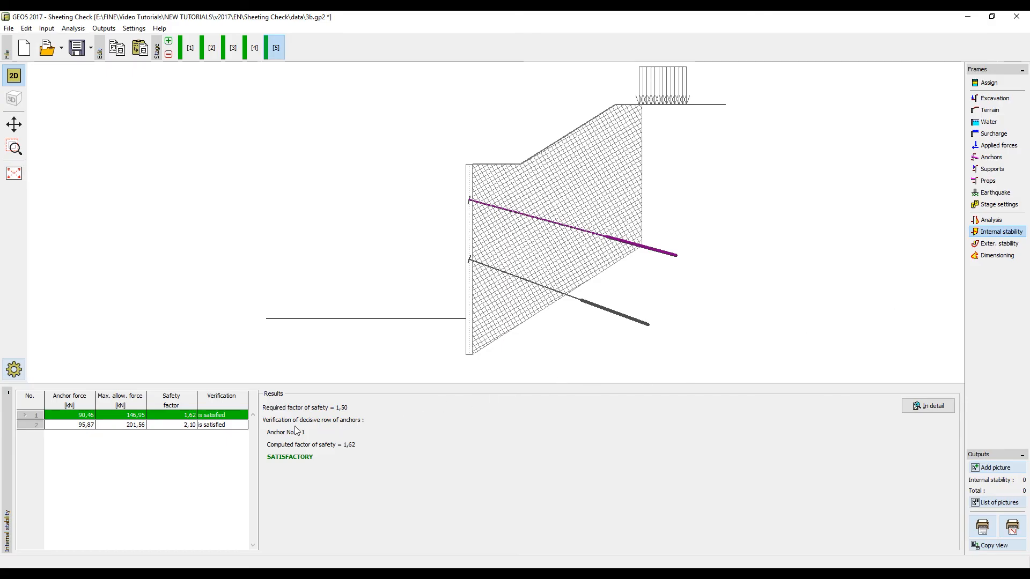
mouse_move(191, 431)
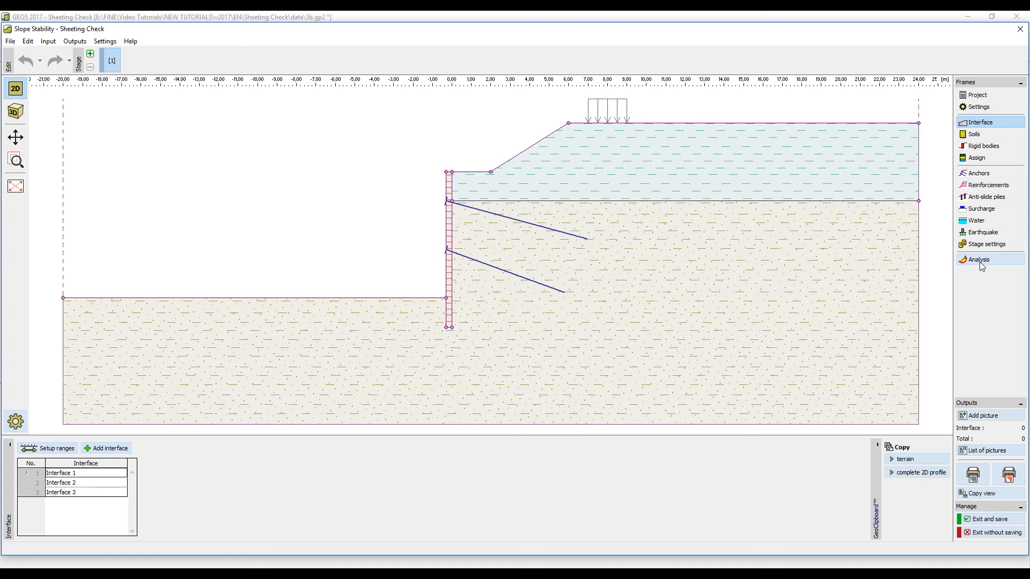
Compute the optimised Bishop factor 1.47, return, and view satisfactory RC cross-section dimensioning
left_click(978, 258)
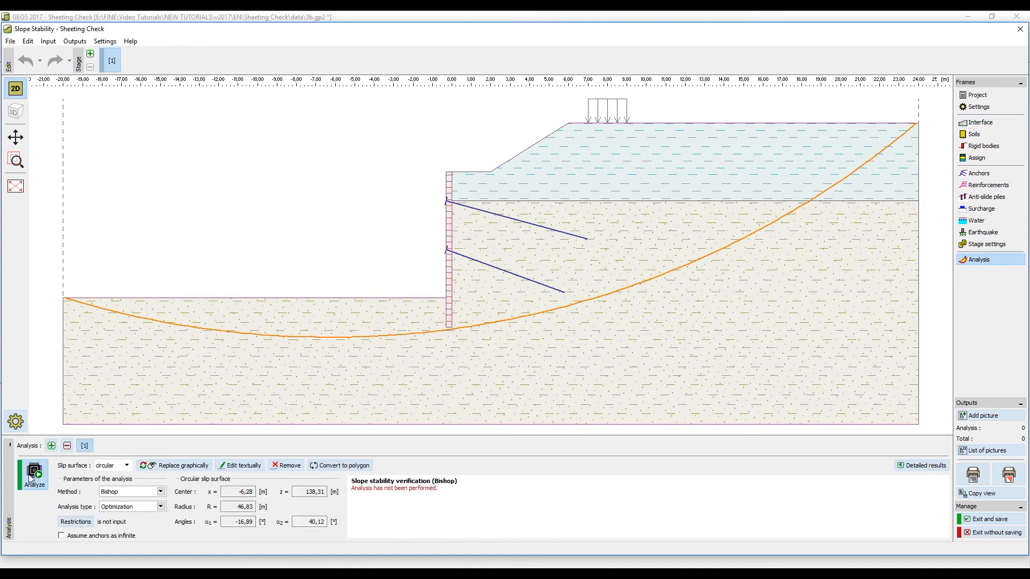
left_click(33, 474)
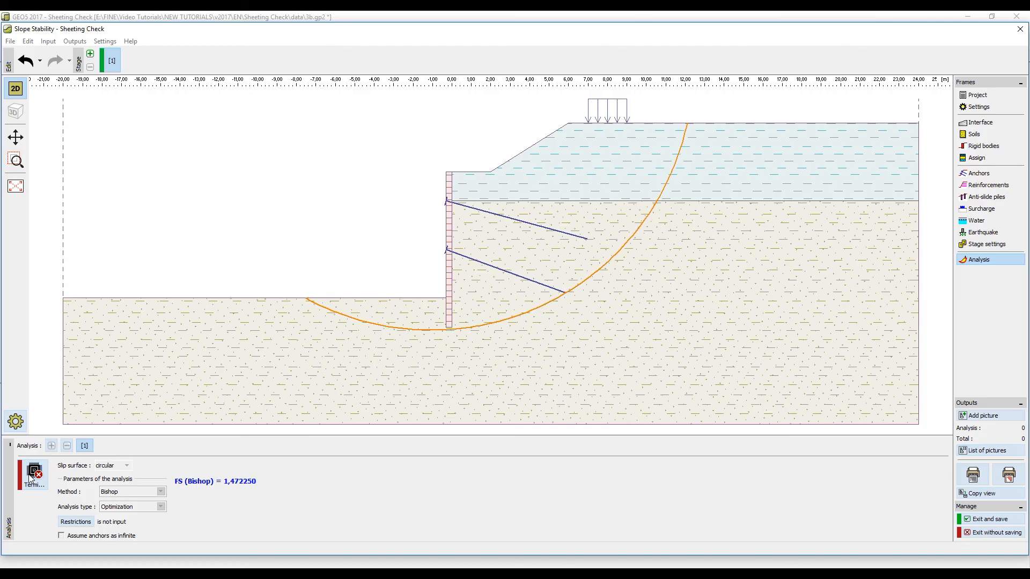
left_click(34, 473)
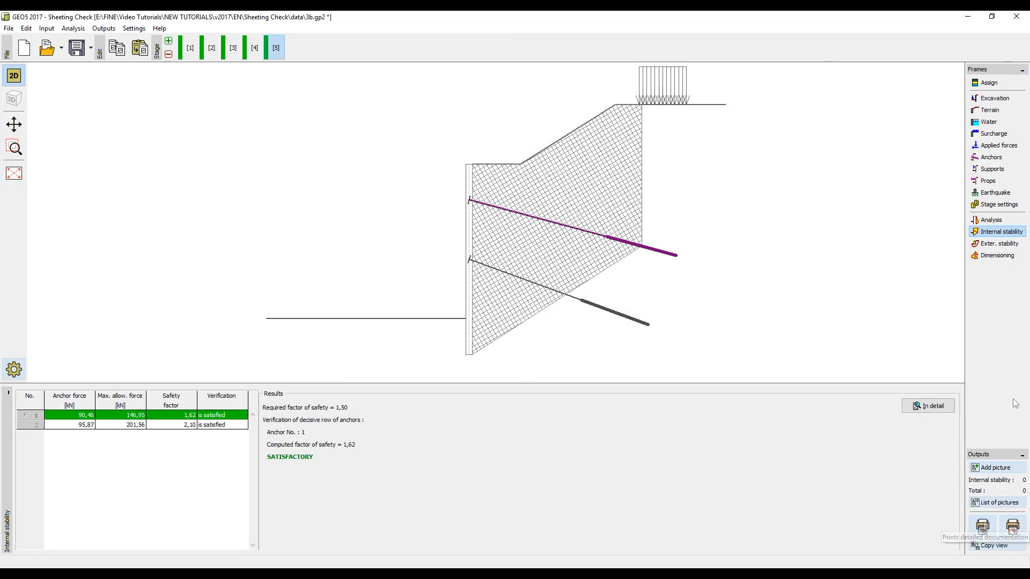
left_click(997, 256)
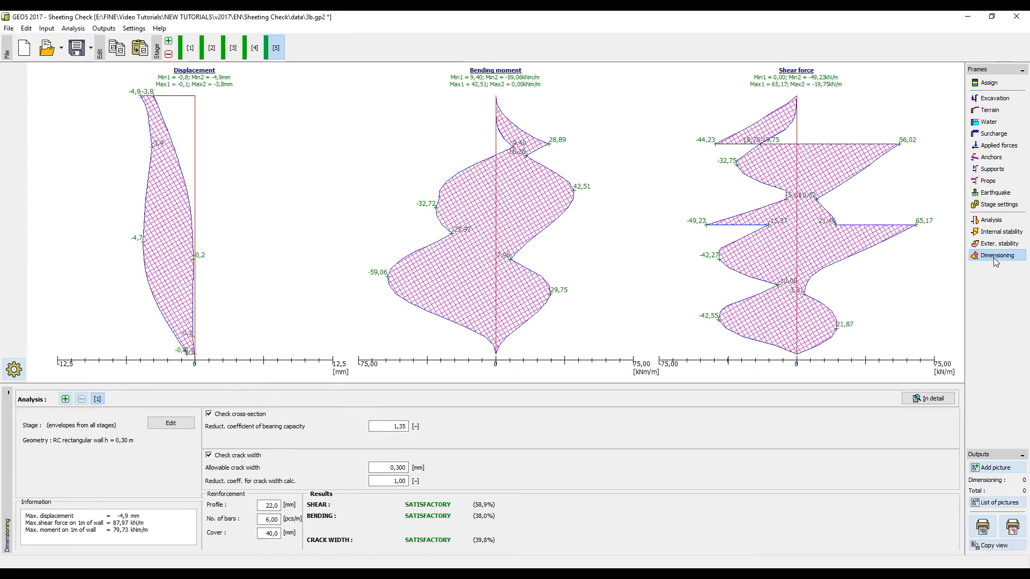